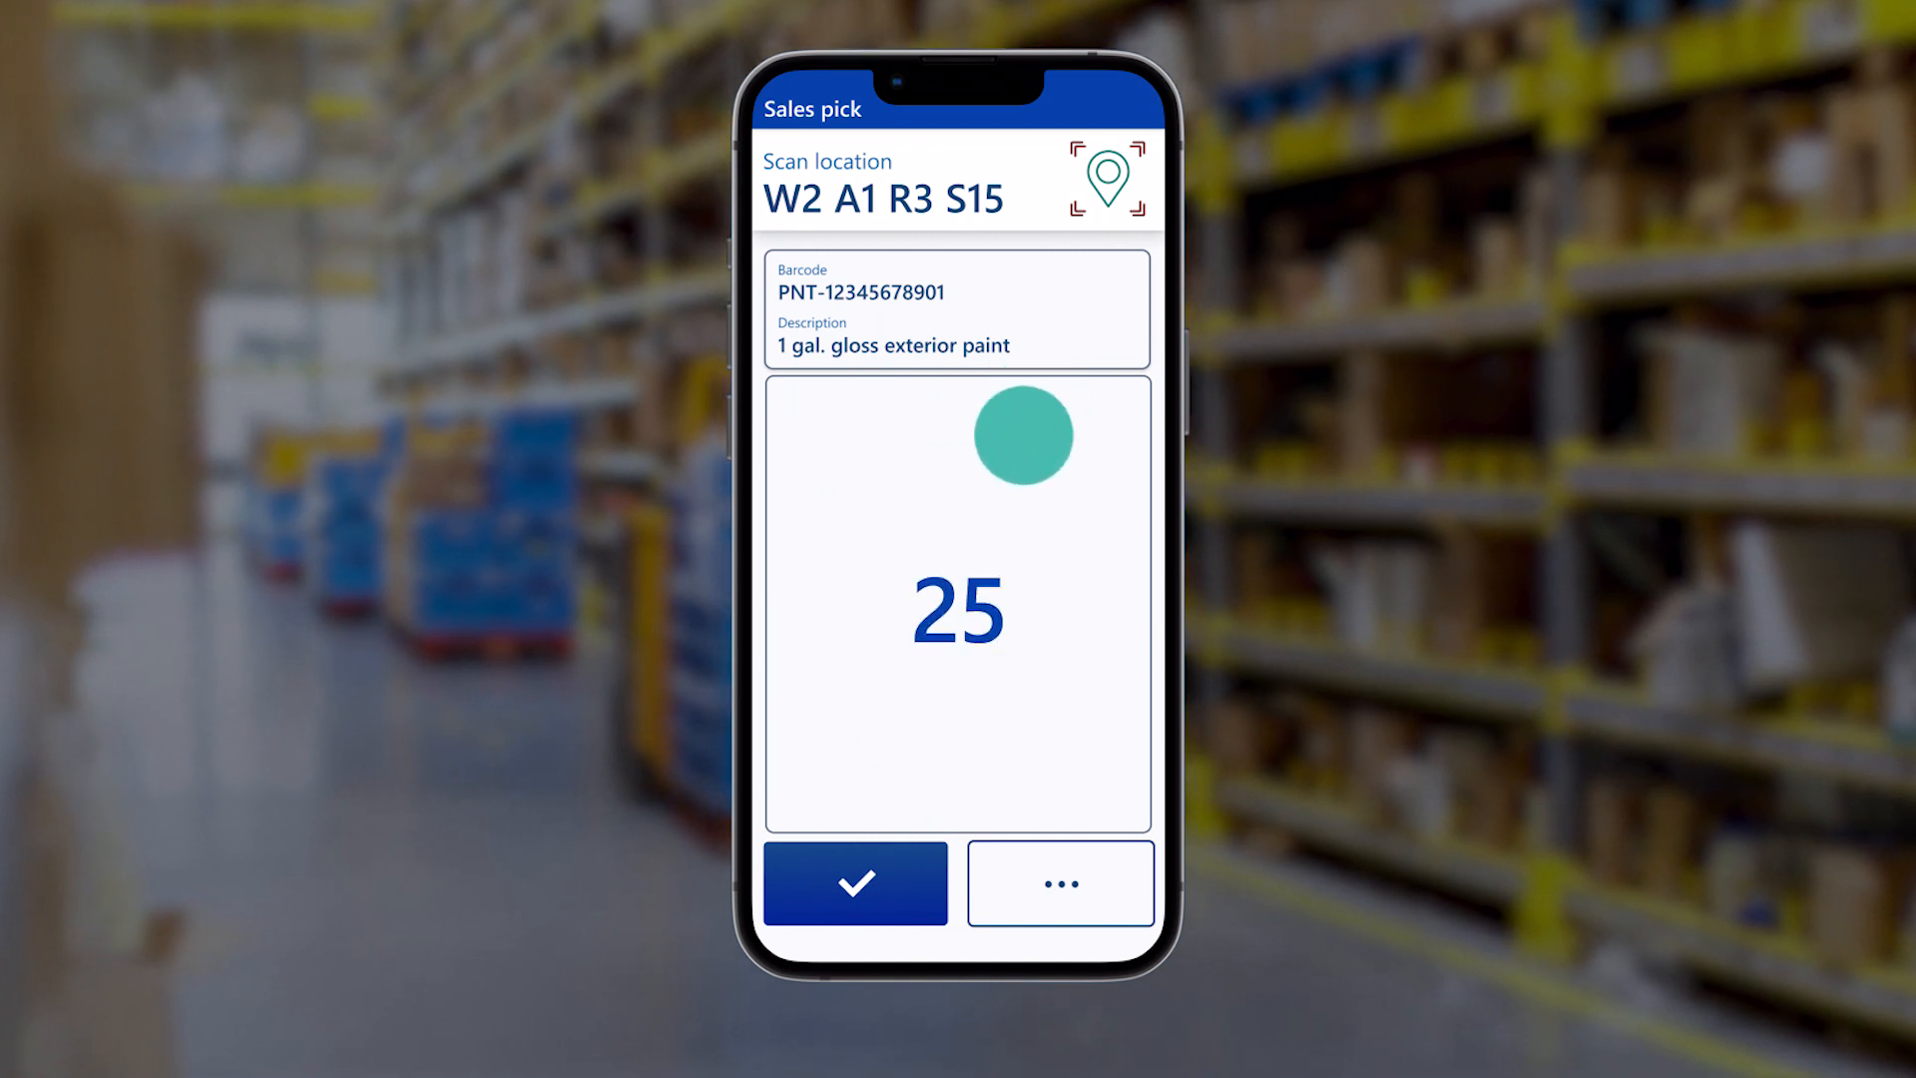
Confirm the 25 gloss exterior paint units picked and return to the main menu.
click(855, 882)
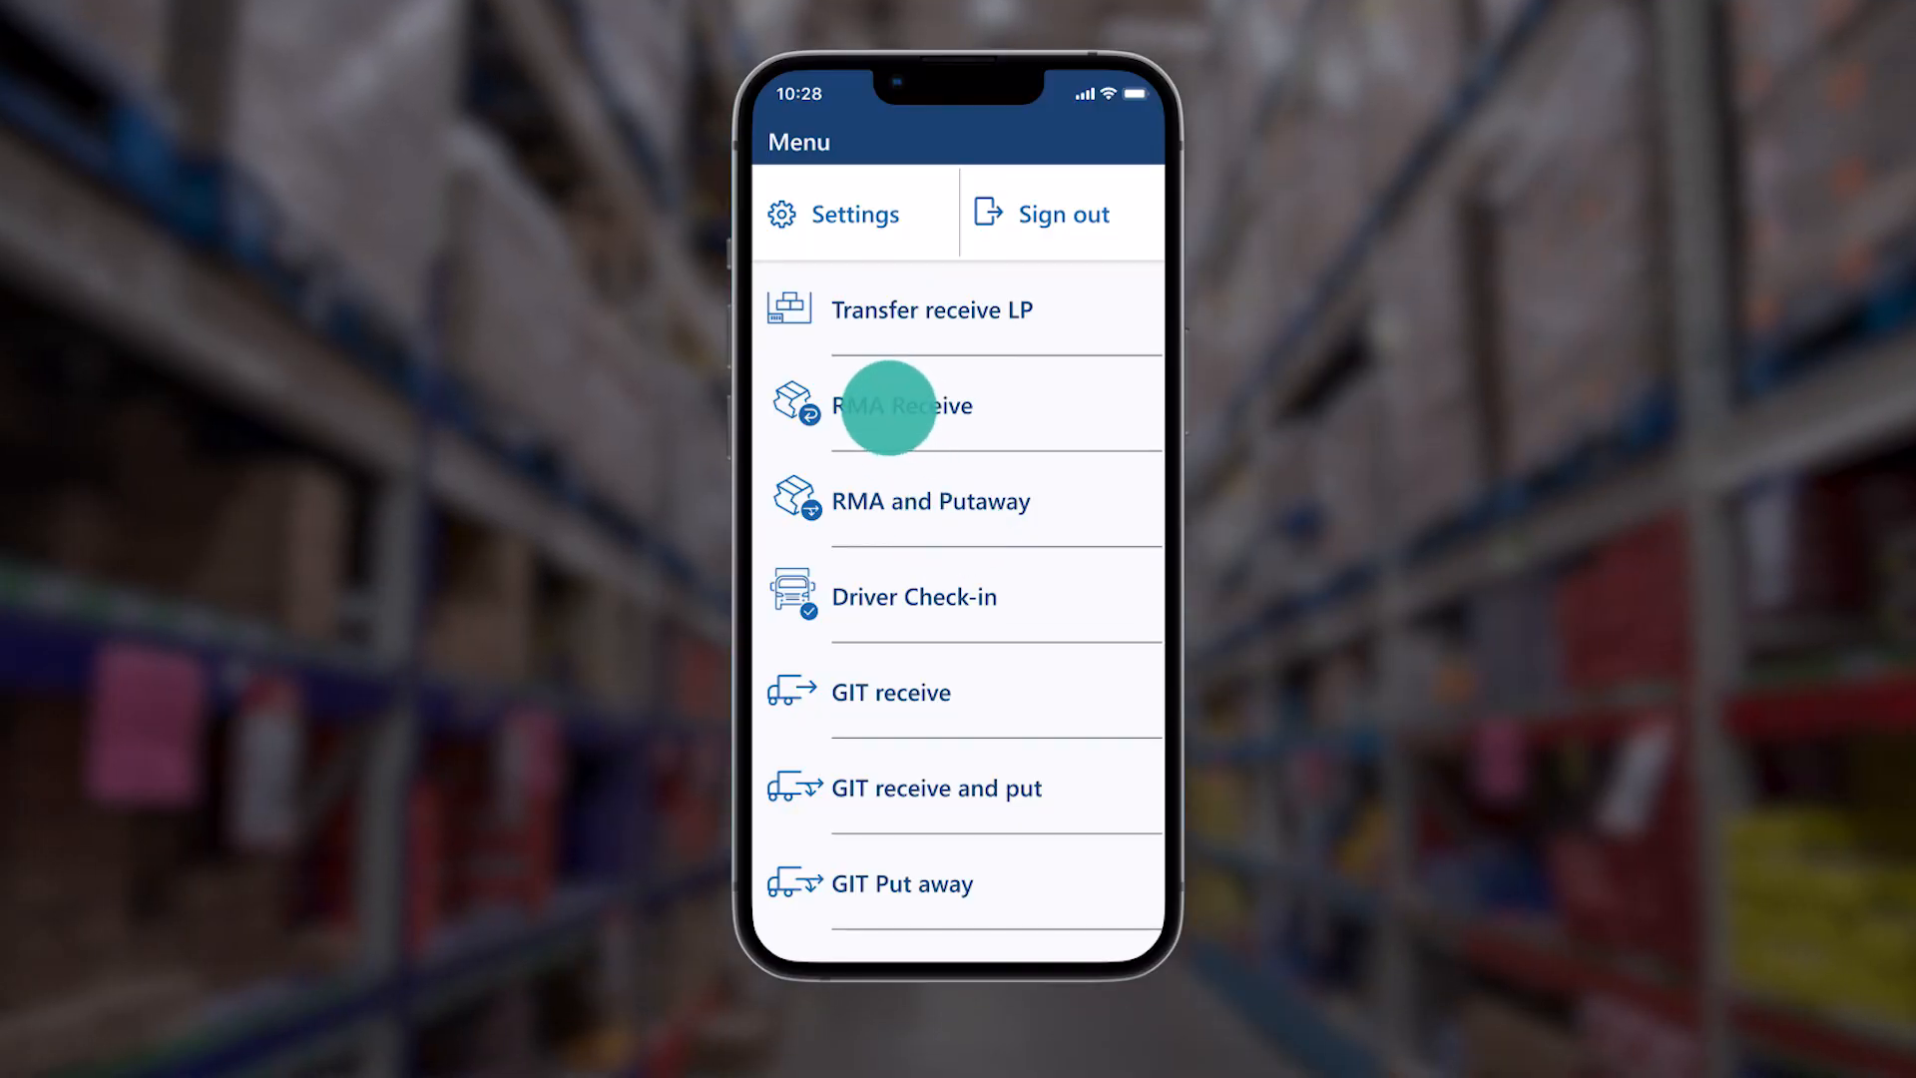
Start an RMA receipt for RMA 00033, enter the returned item, and pick its disposition code.
click(903, 405)
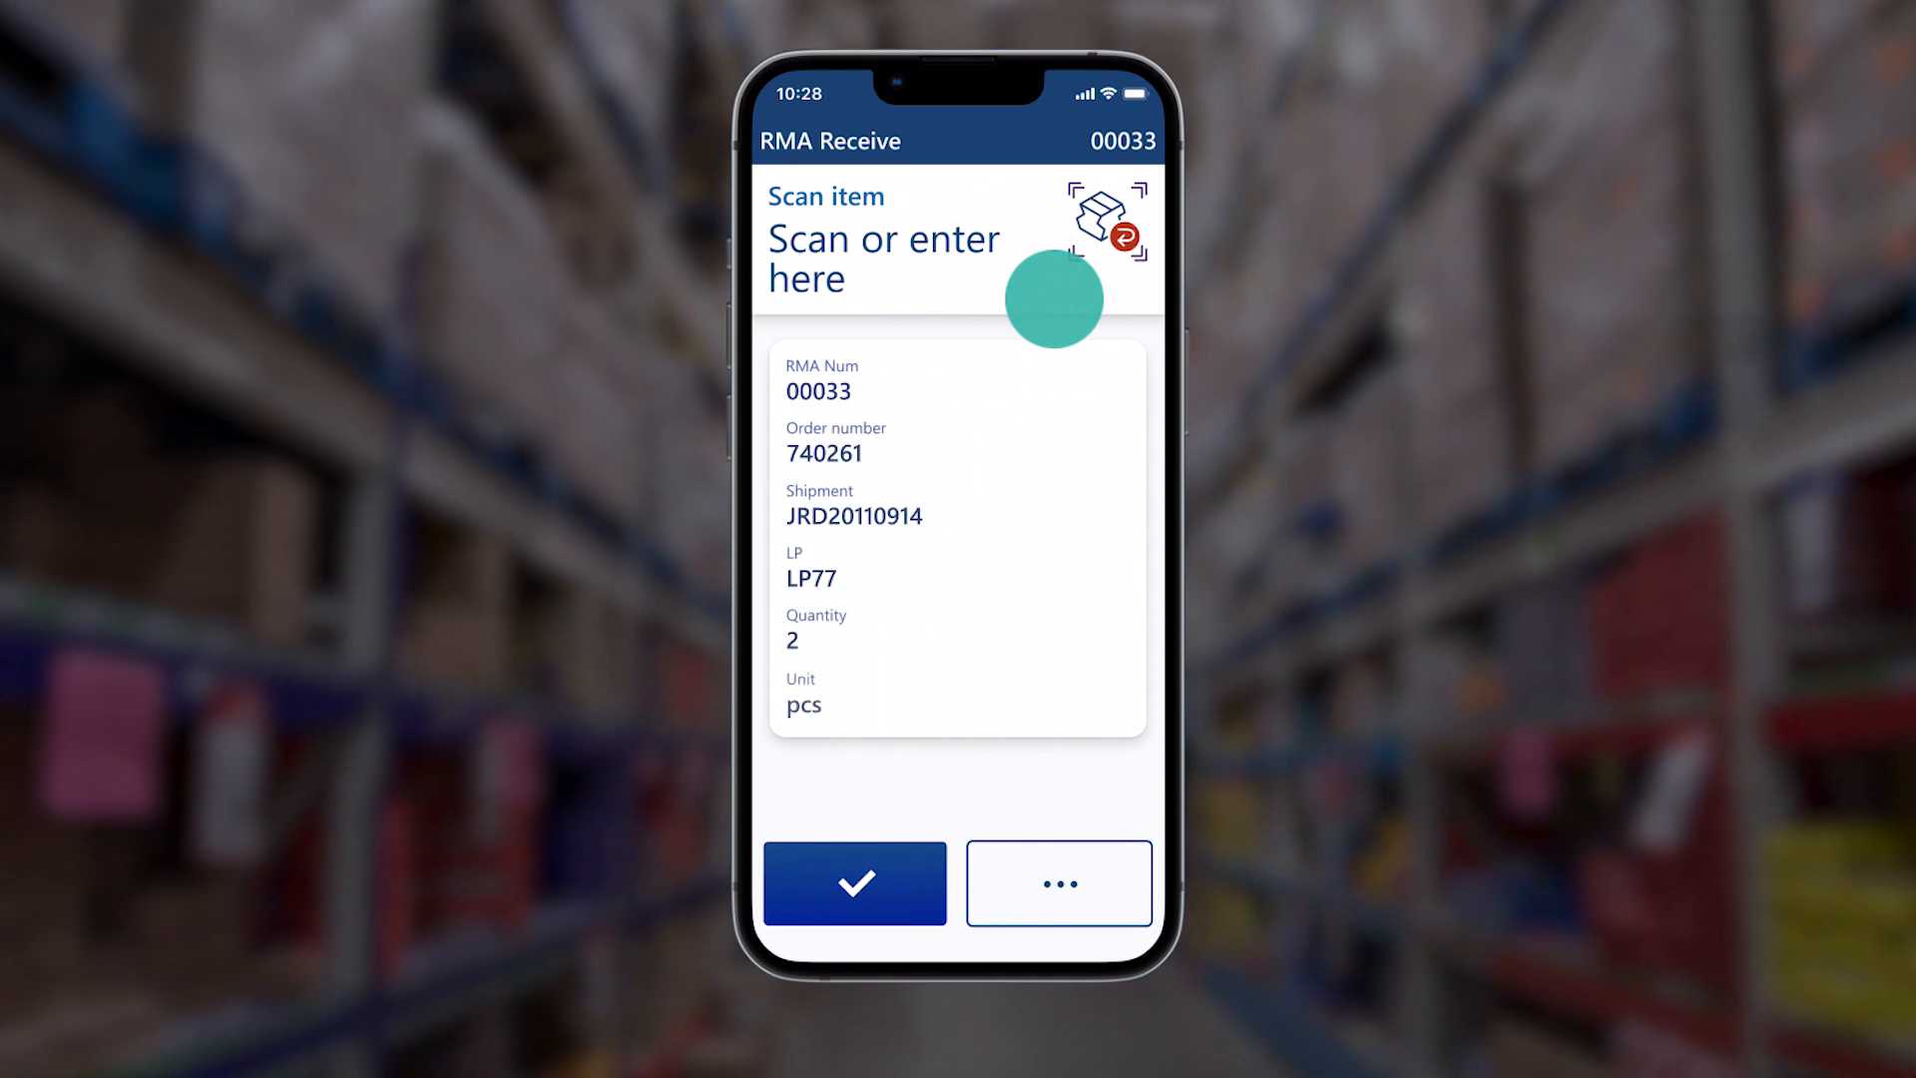
click(854, 882)
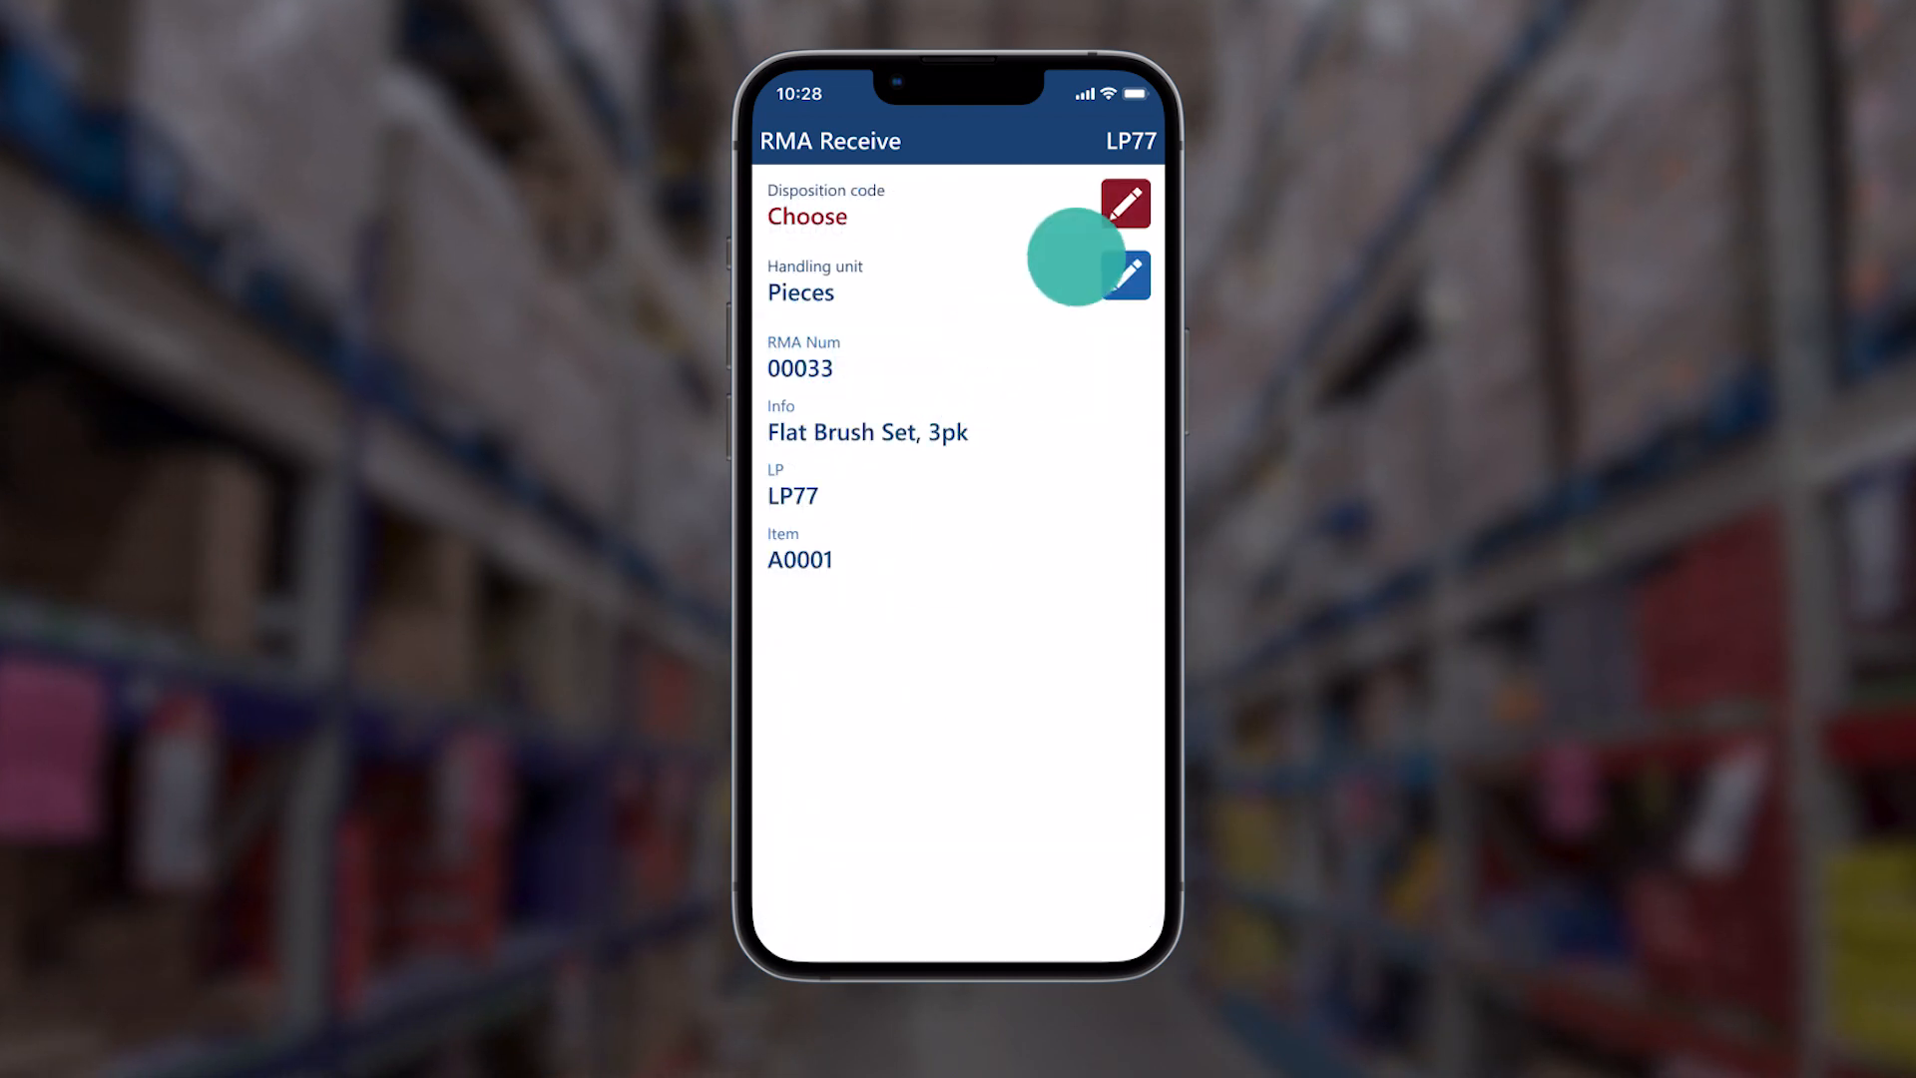
click(1123, 202)
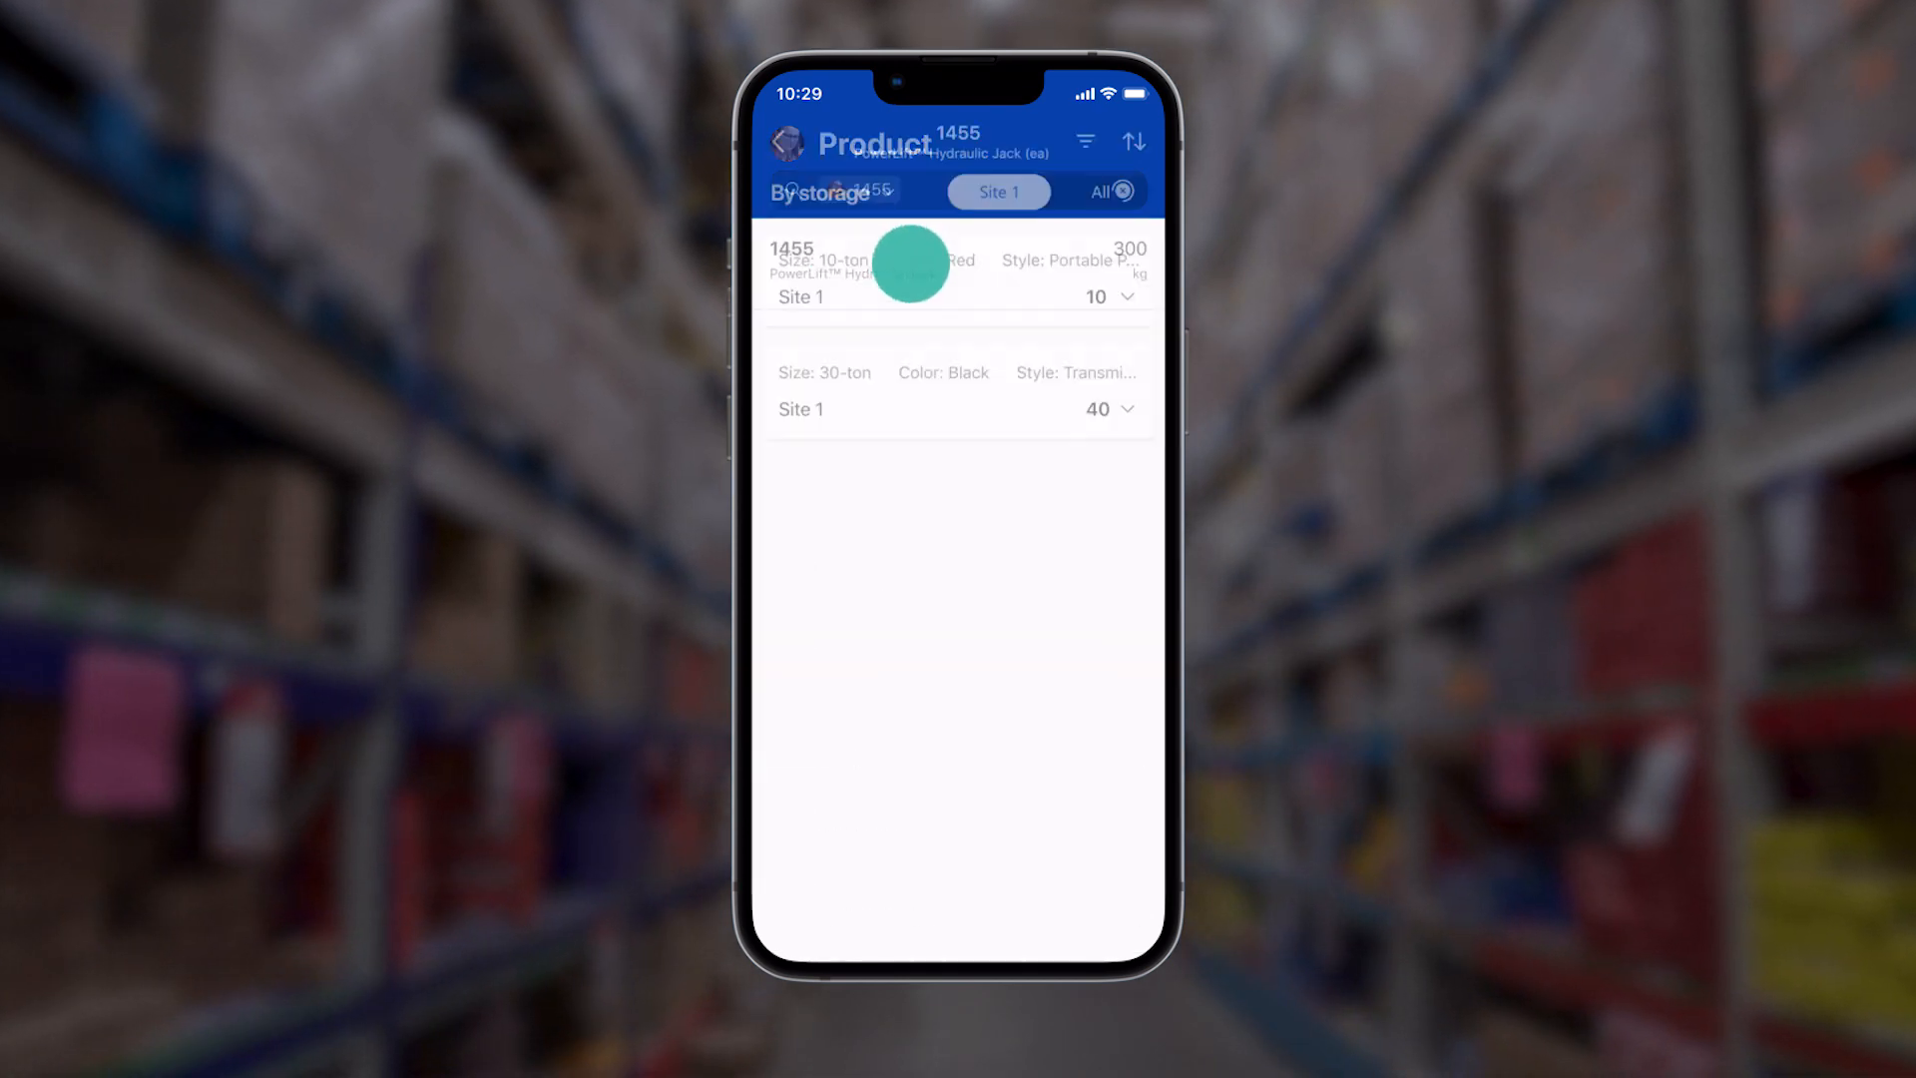
Switch product 1455's By storage view from Site 1 to All sites.
click(1099, 192)
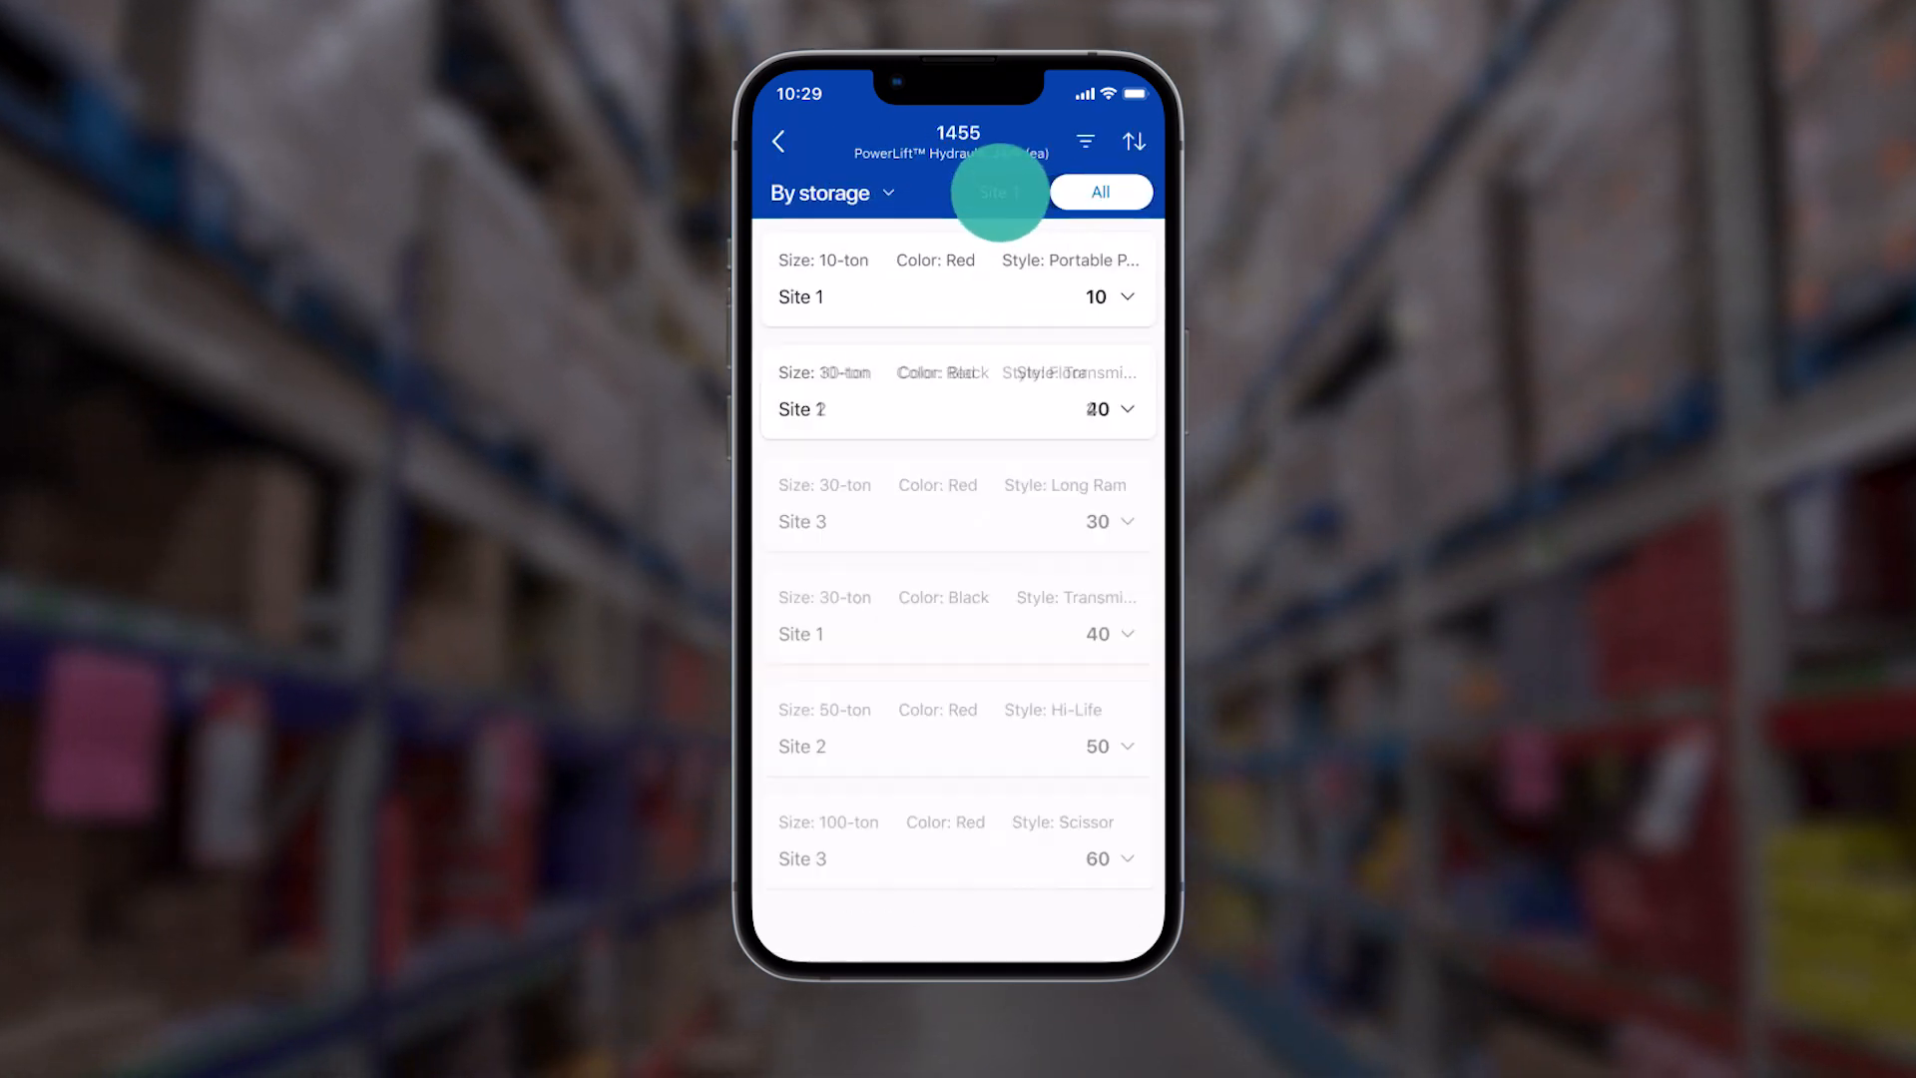
click(832, 192)
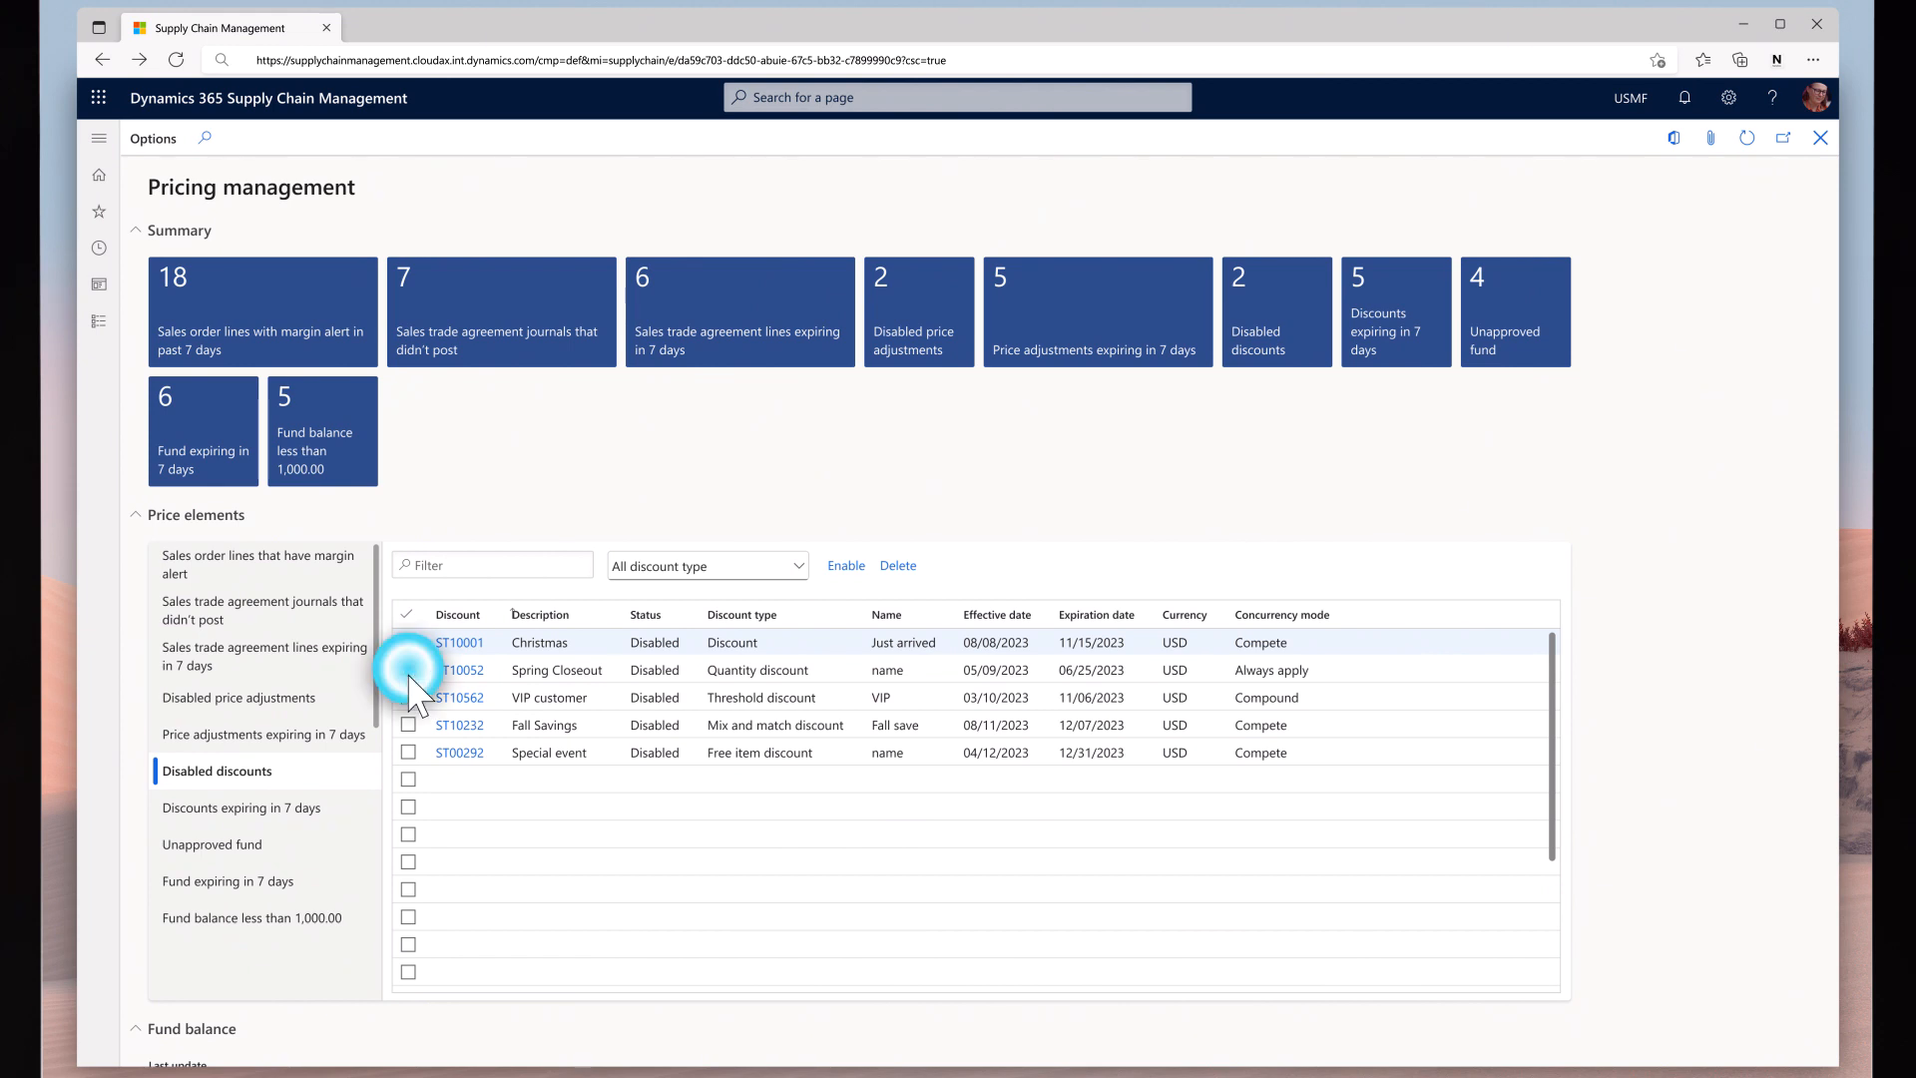
Delete disabled discount ST10052 (Spring Closeout) and confirm with Yes.
click(408, 669)
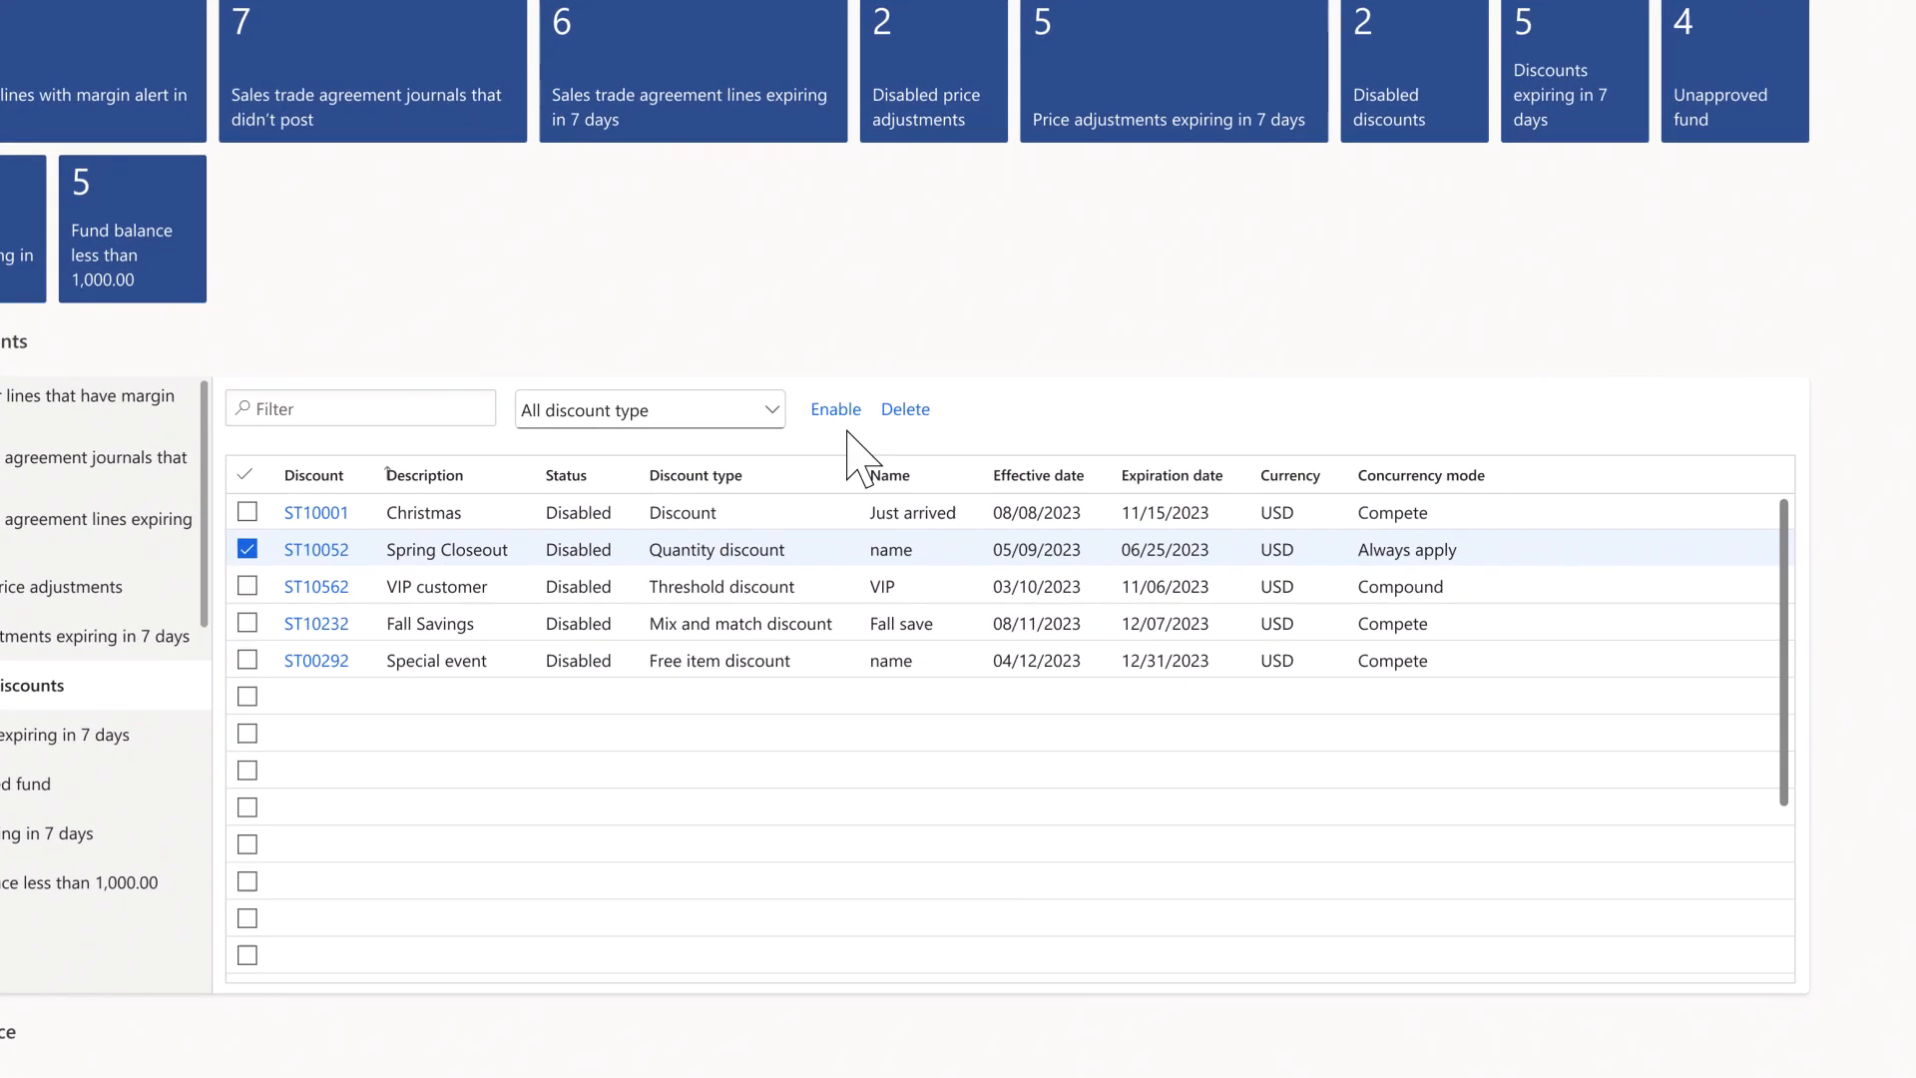
click(905, 408)
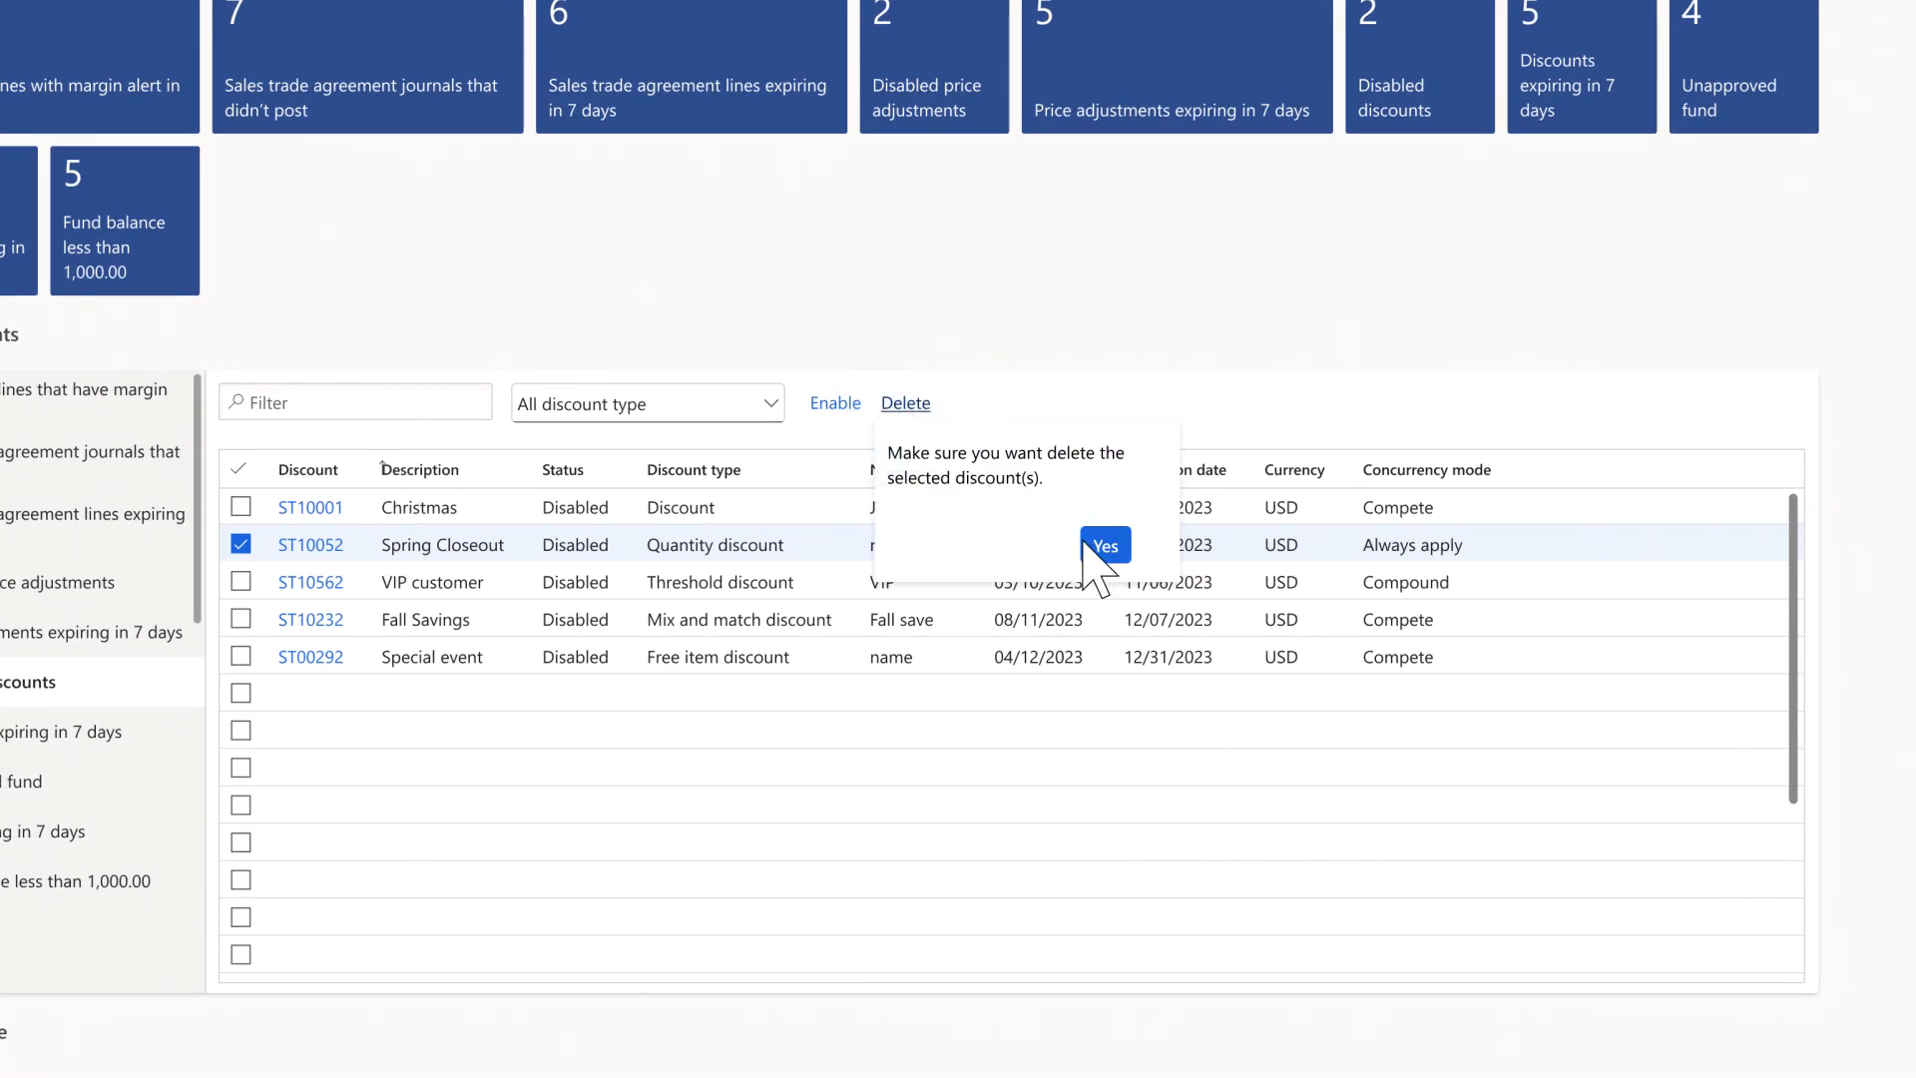
click(1103, 545)
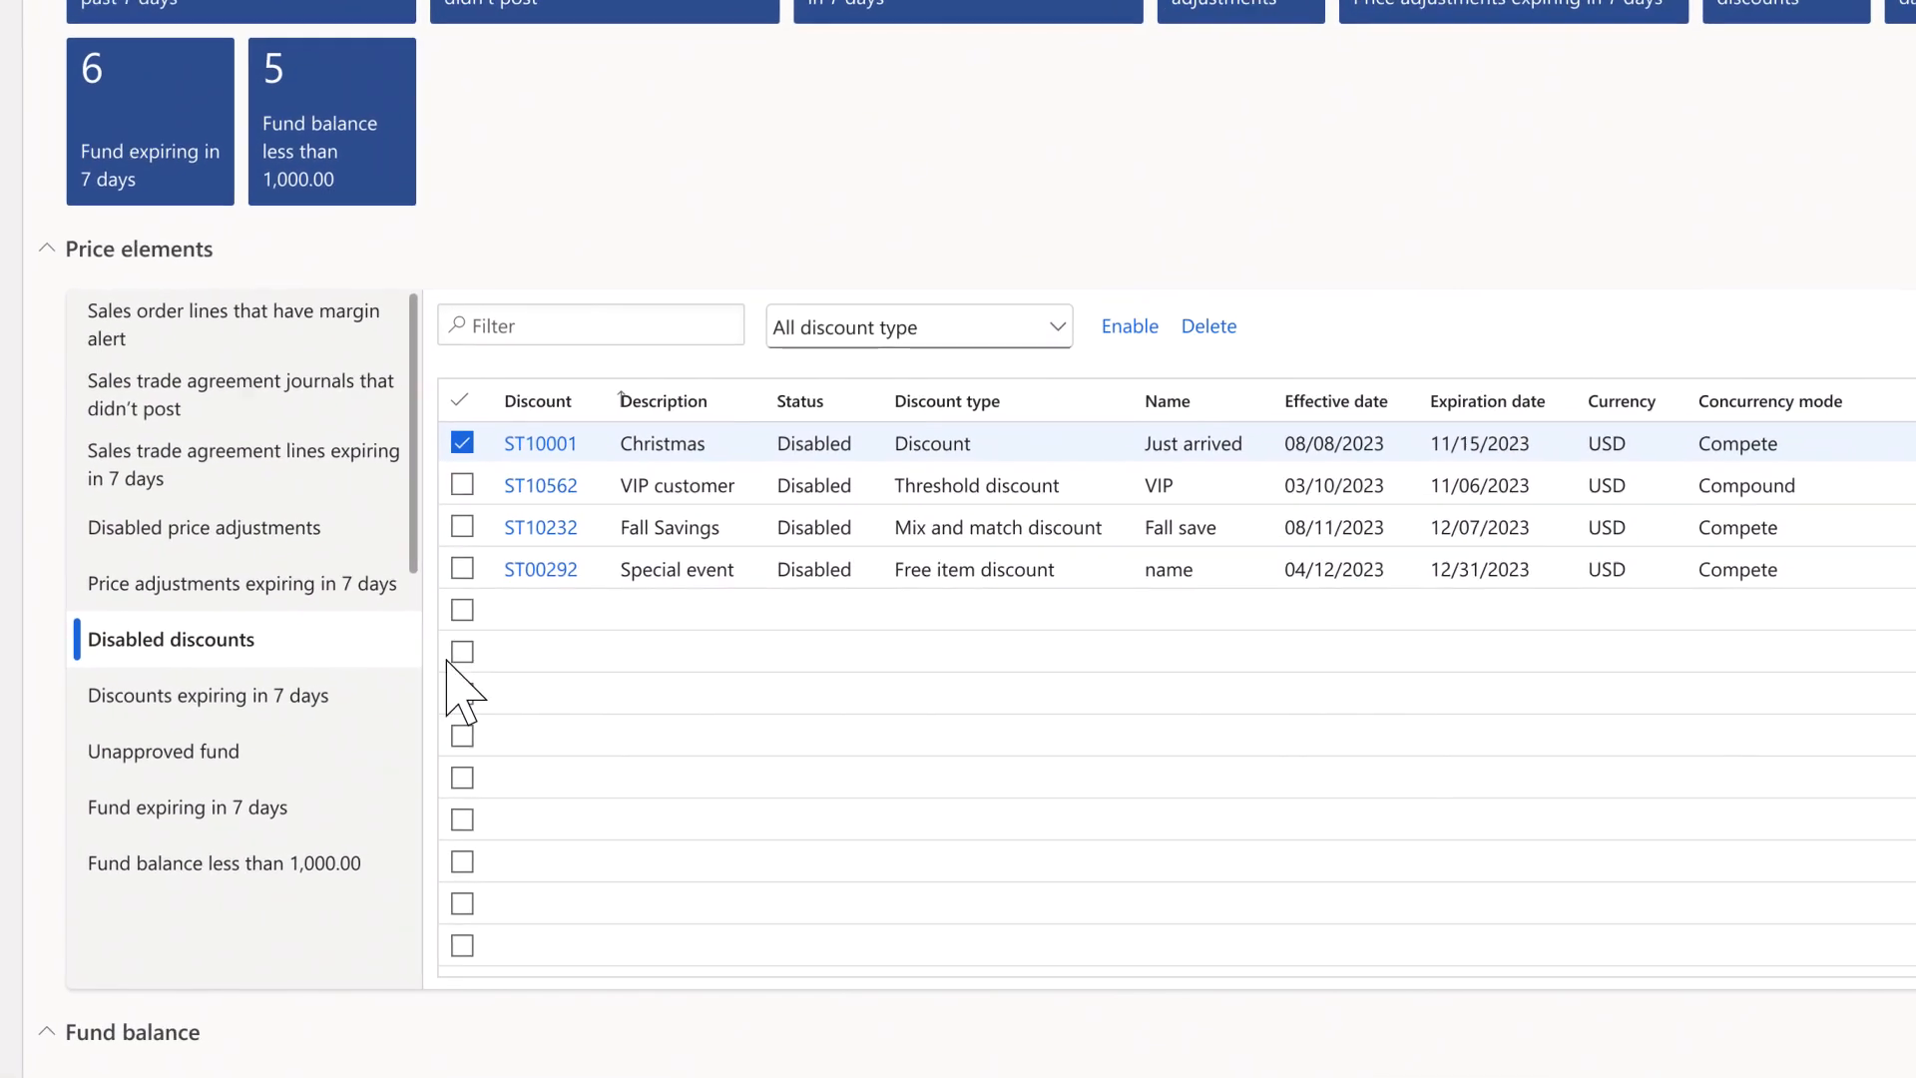
click(208, 695)
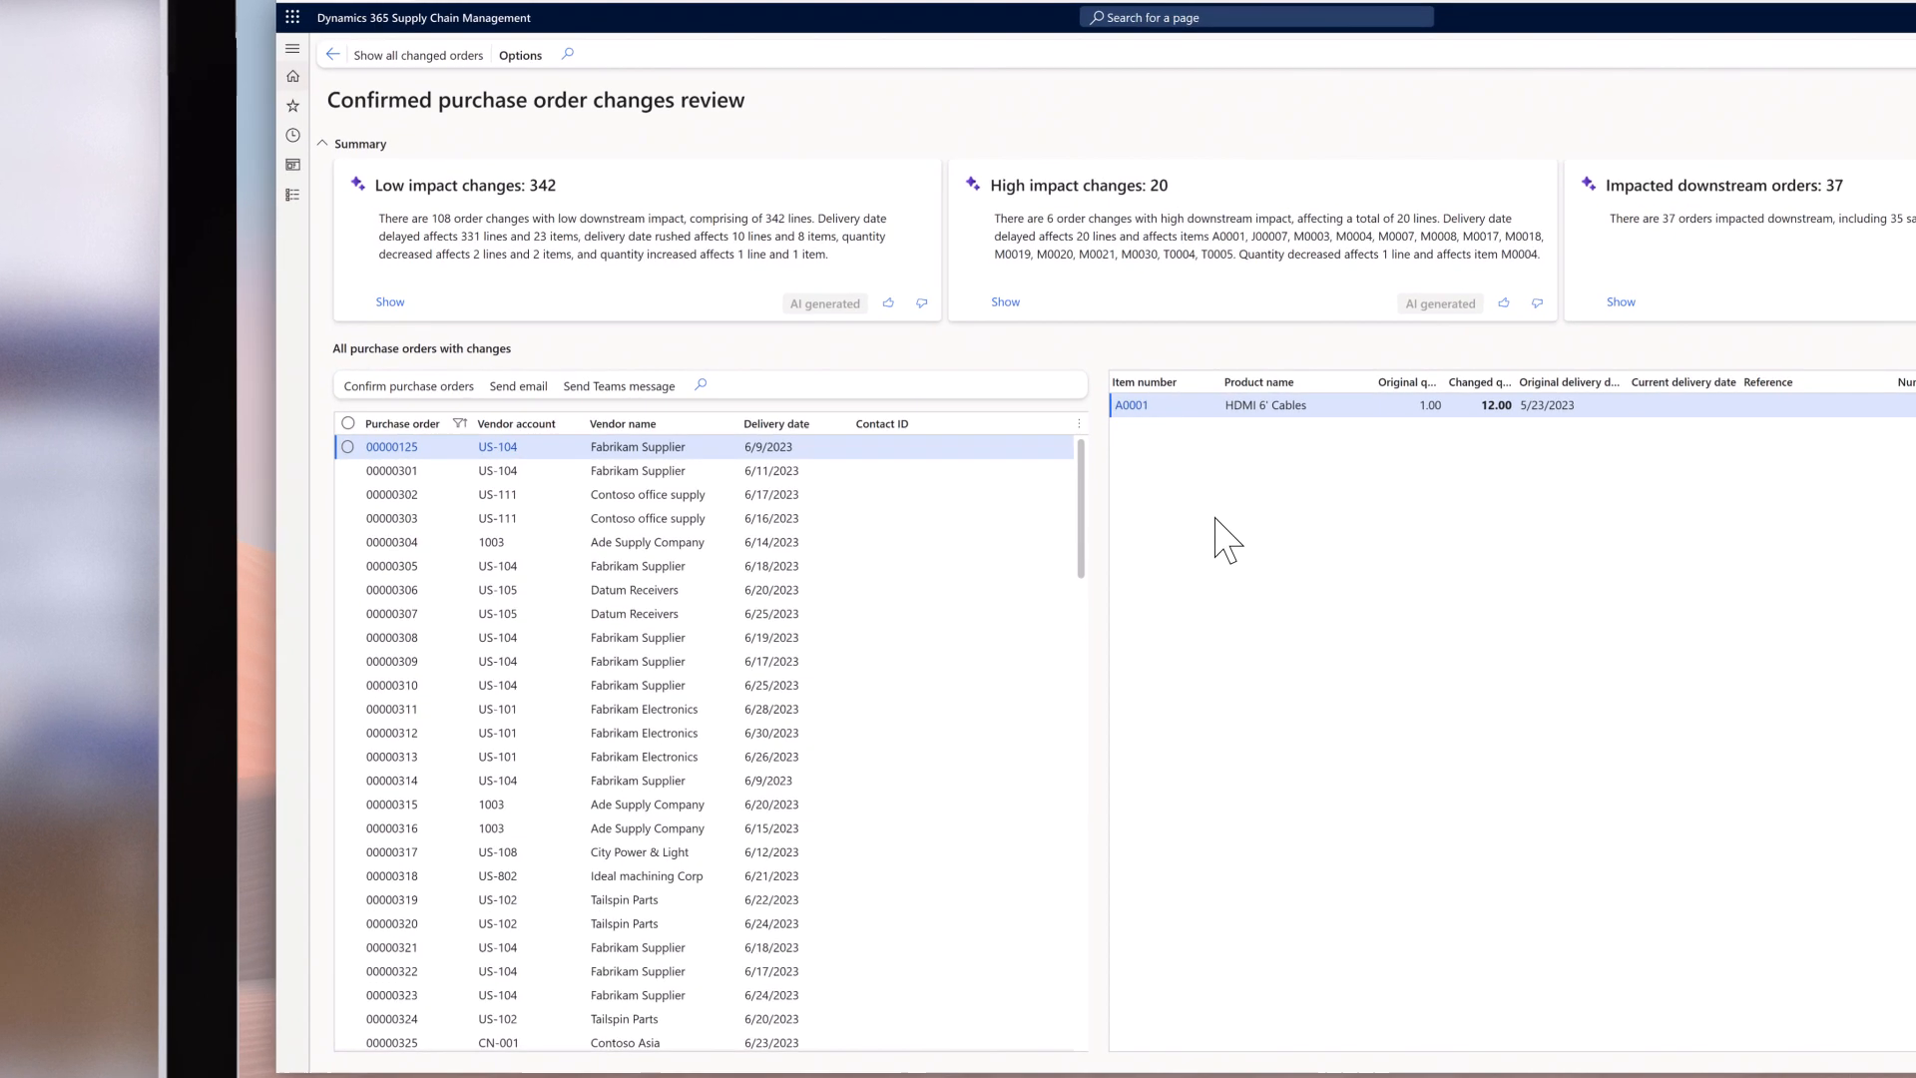
Show the low and high impact PO changes, then the 37 impacted downstream orders.
click(393, 304)
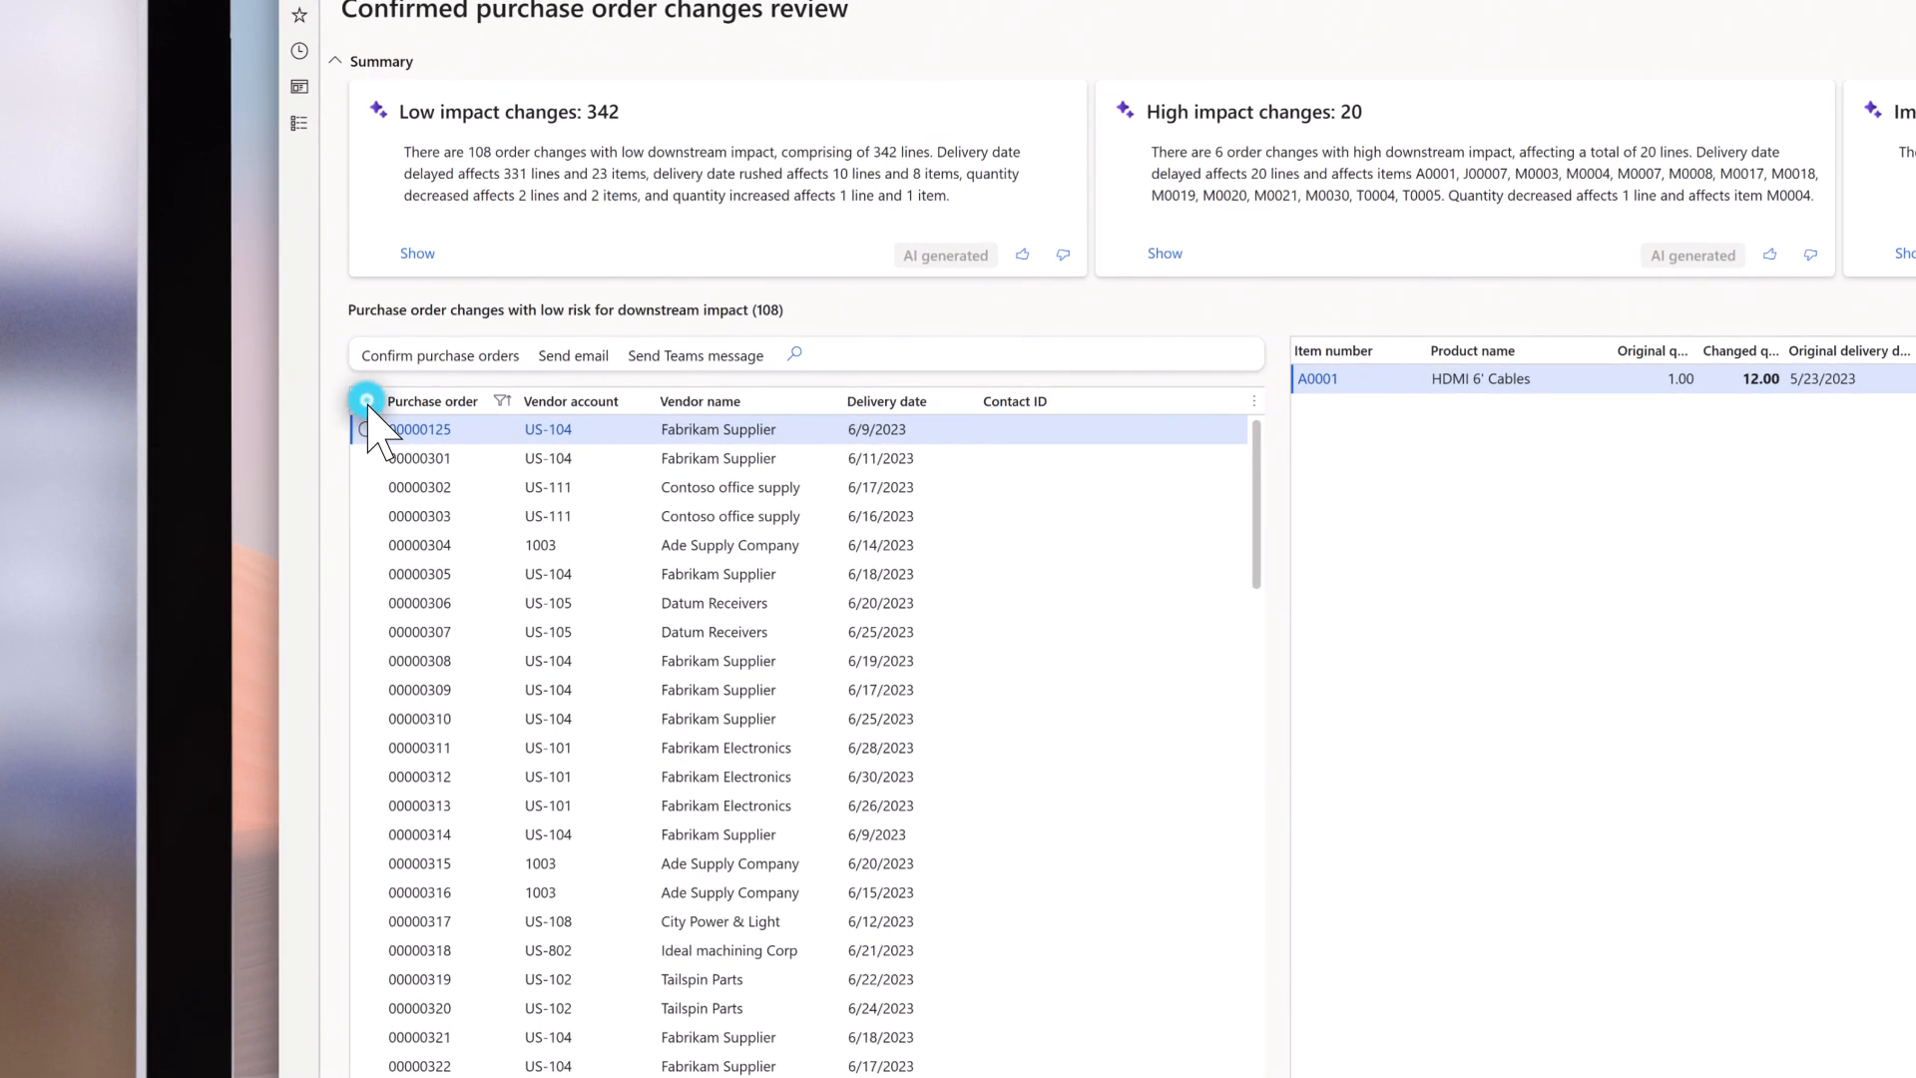
click(366, 402)
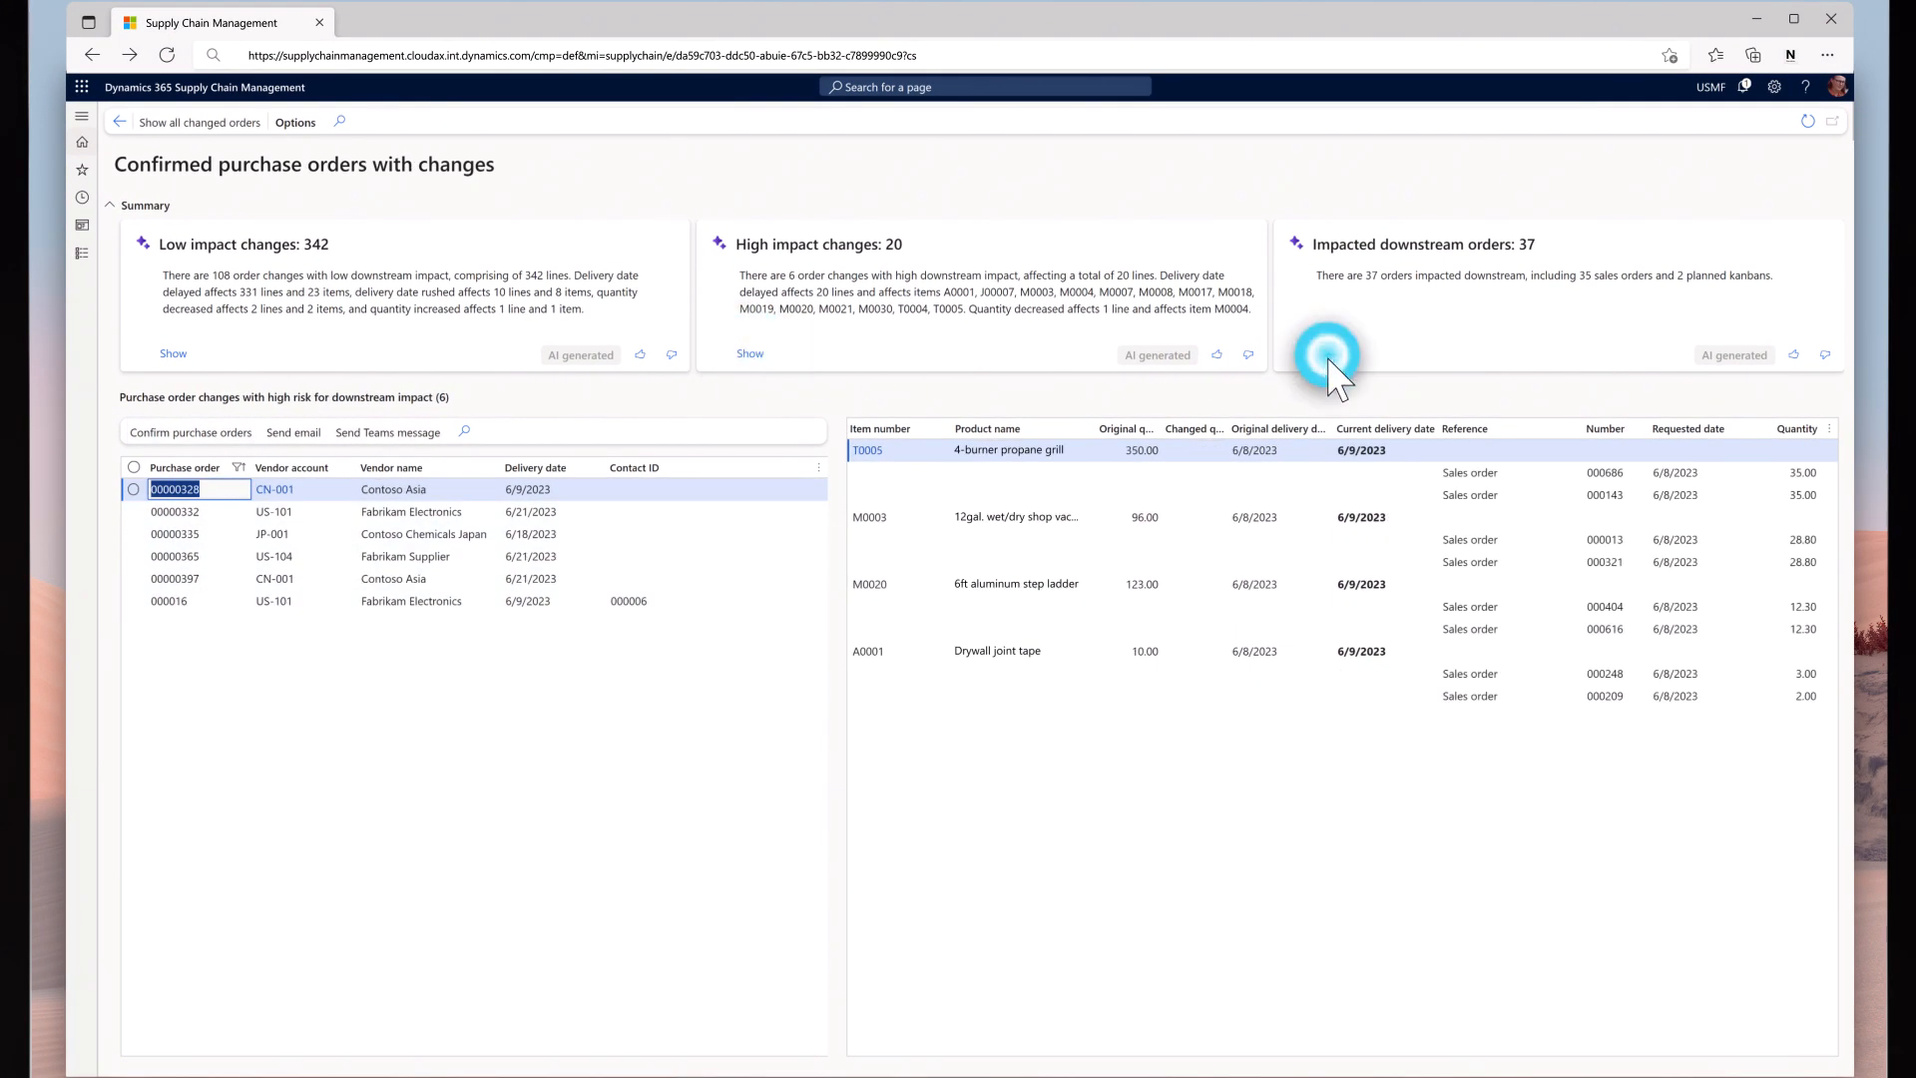
click(1326, 348)
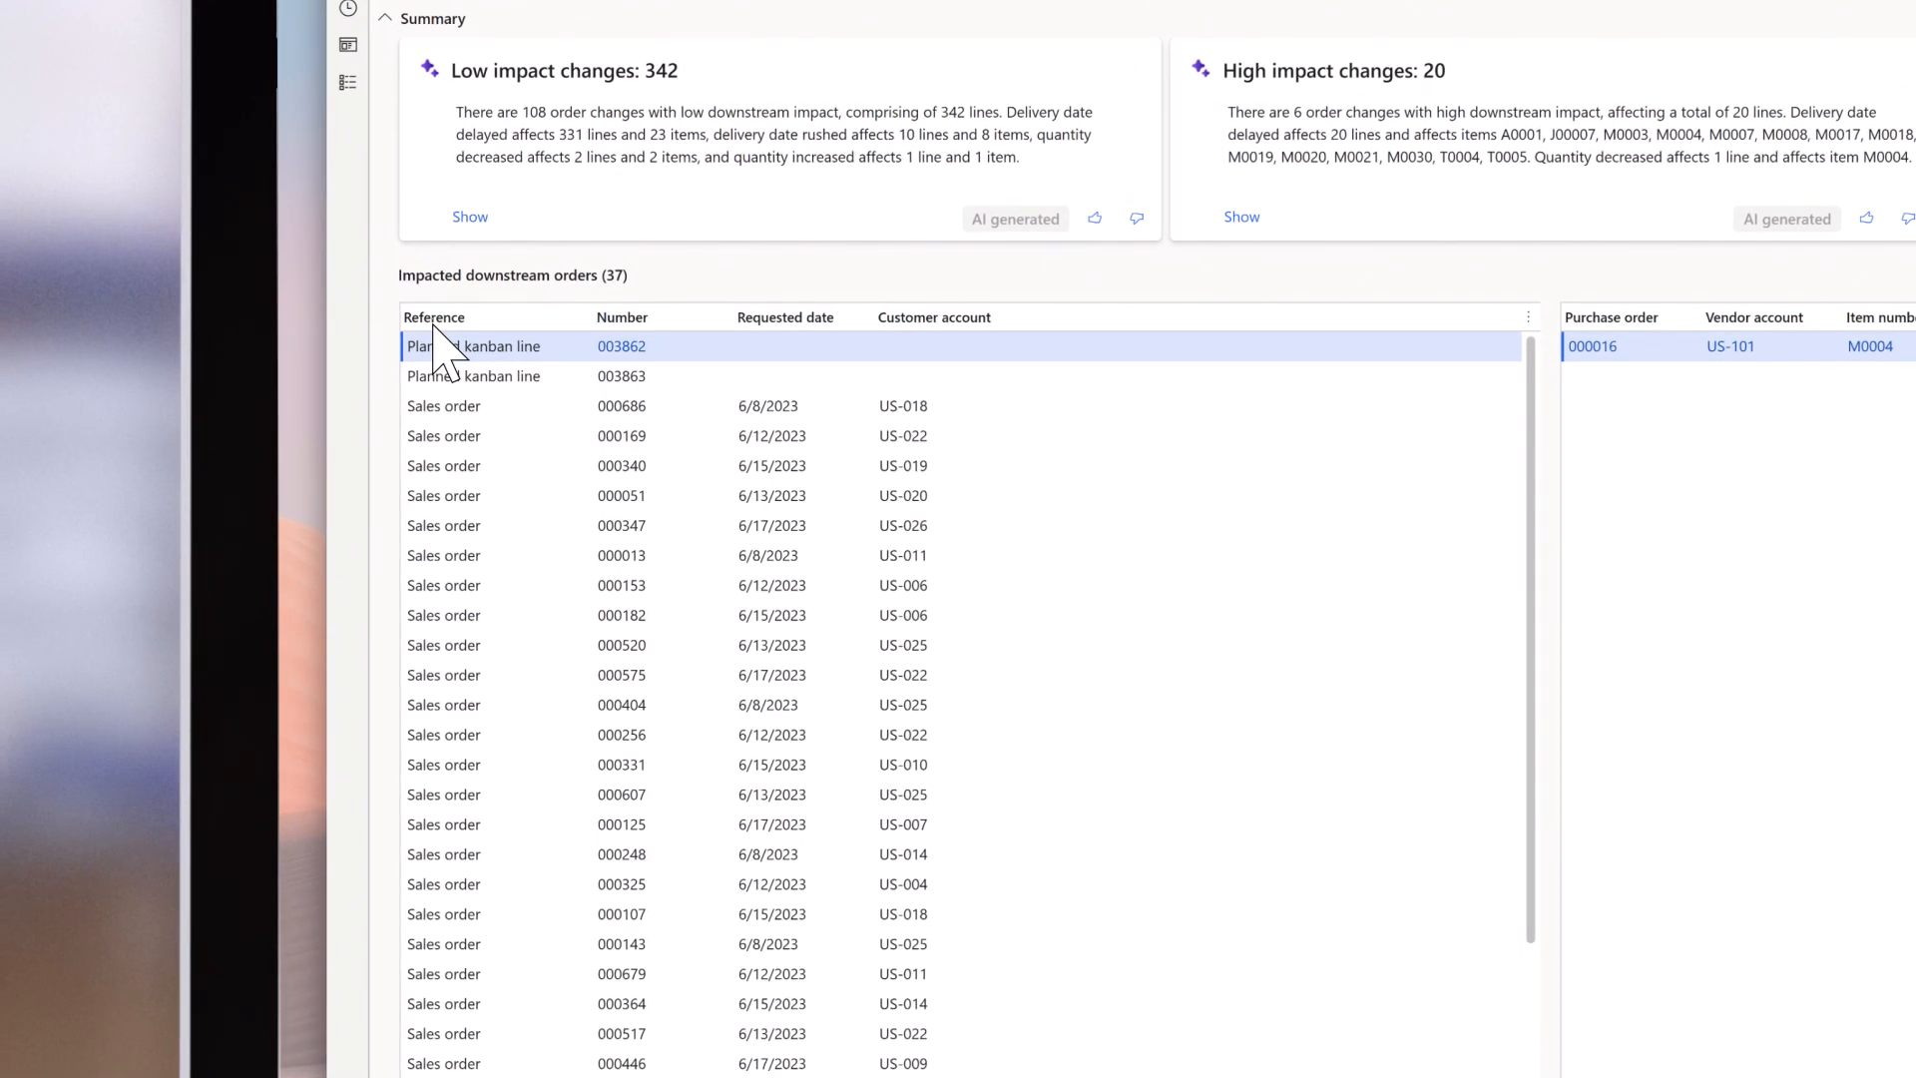
click(784, 316)
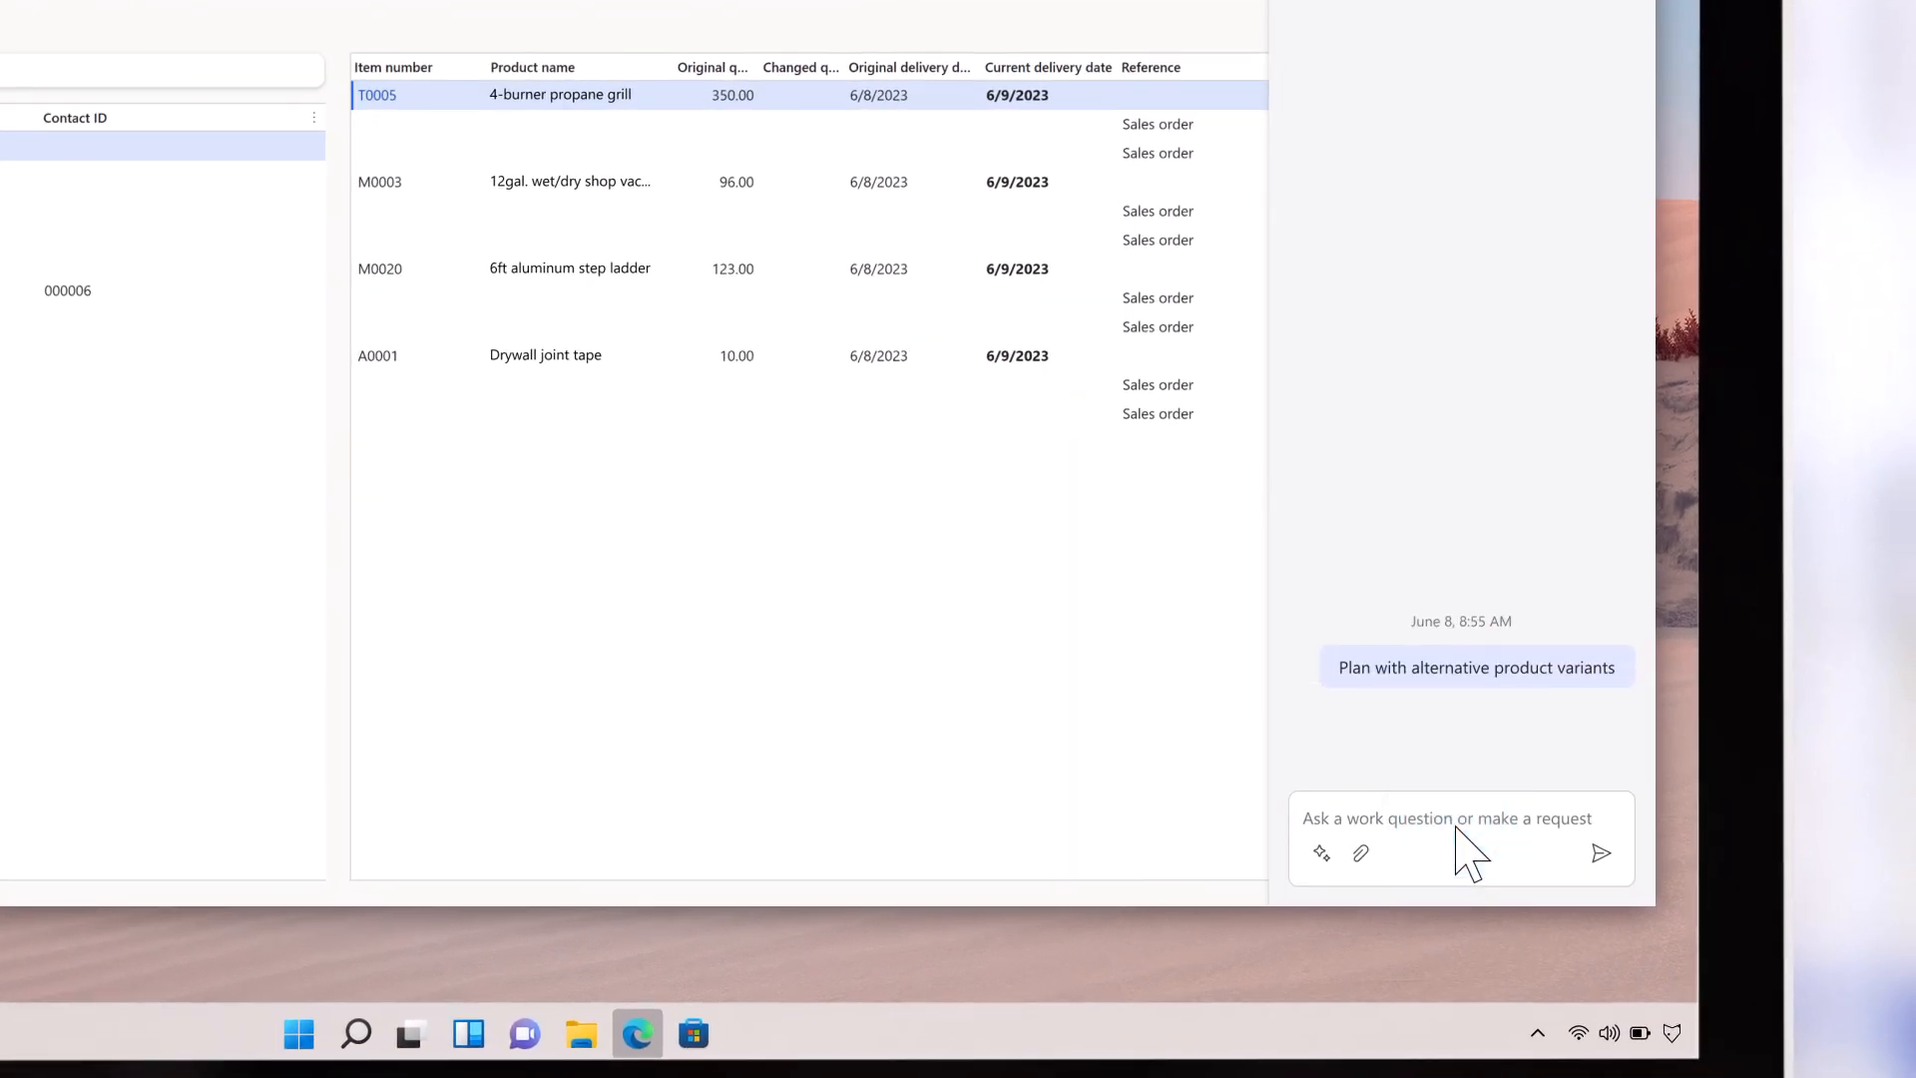
Ask Copilot to plan with alternative product variants, then email the vendor.
click(1475, 666)
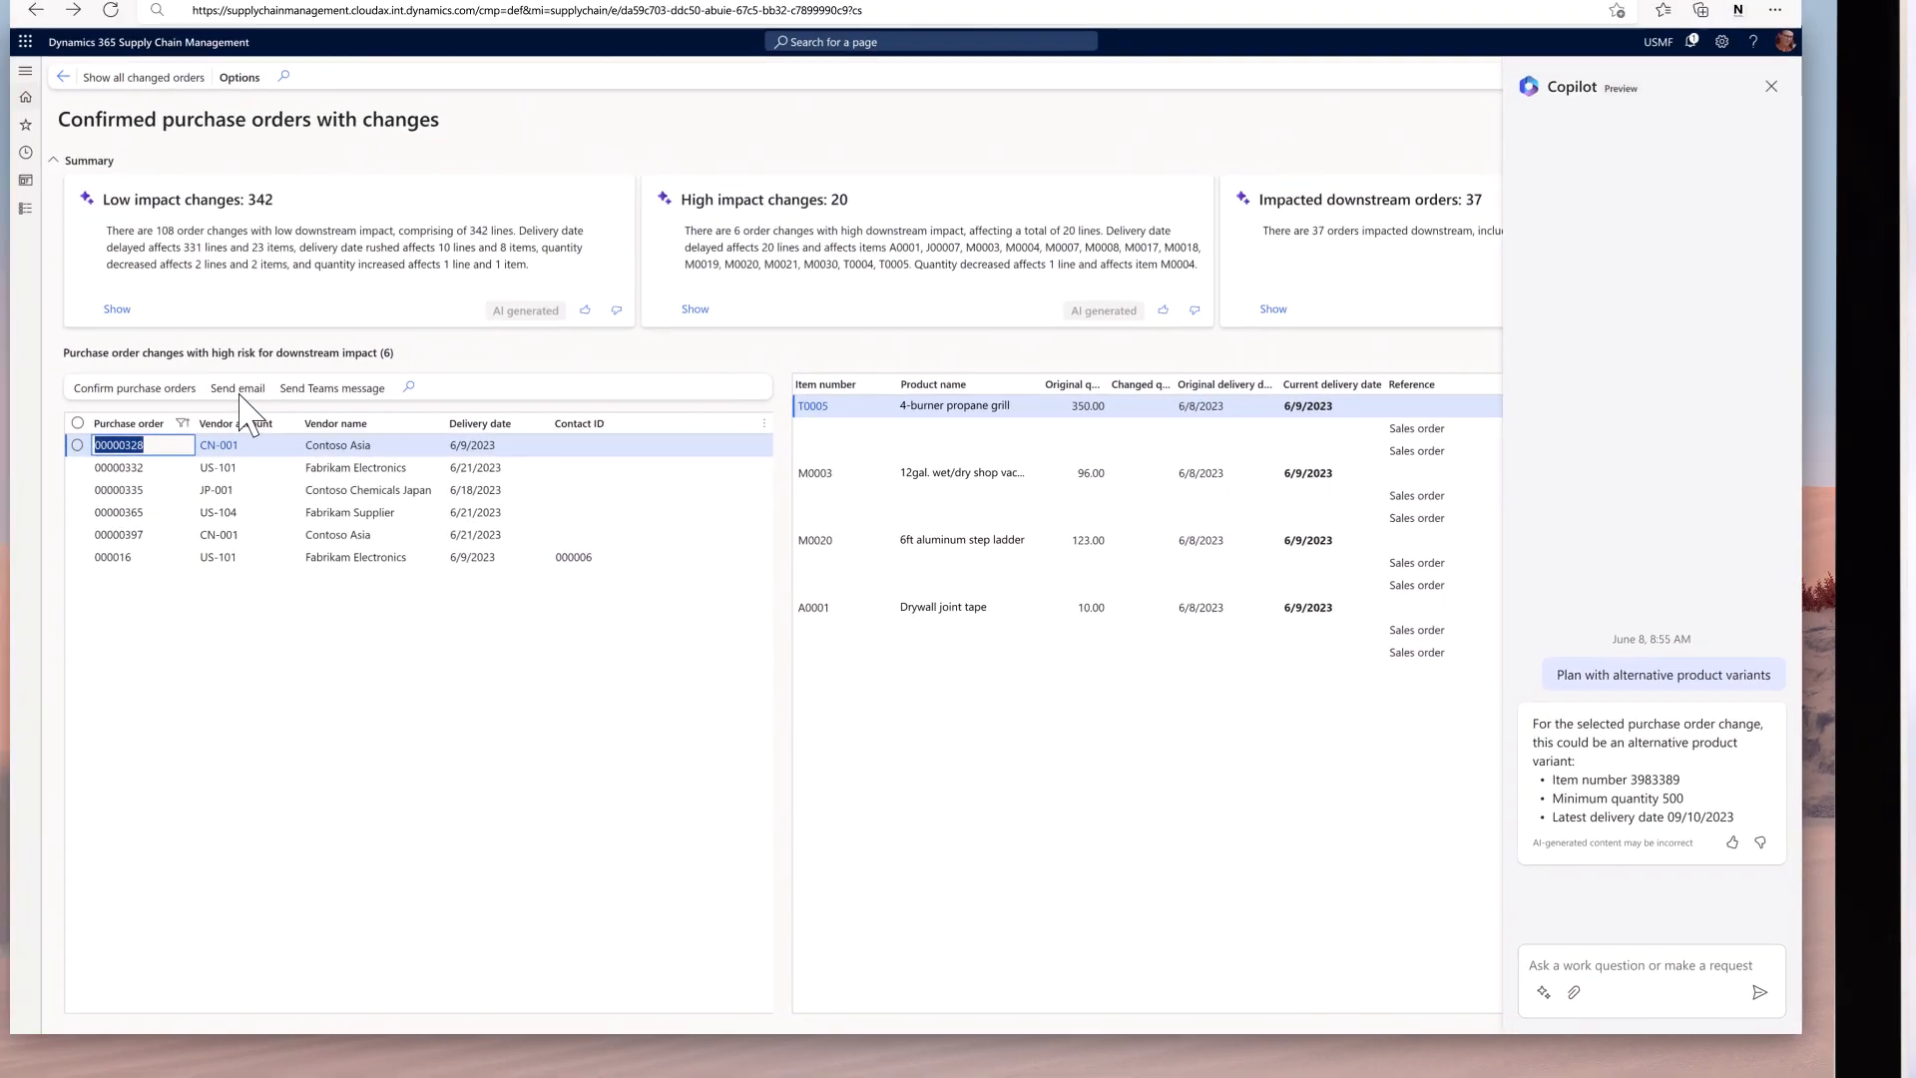
click(237, 387)
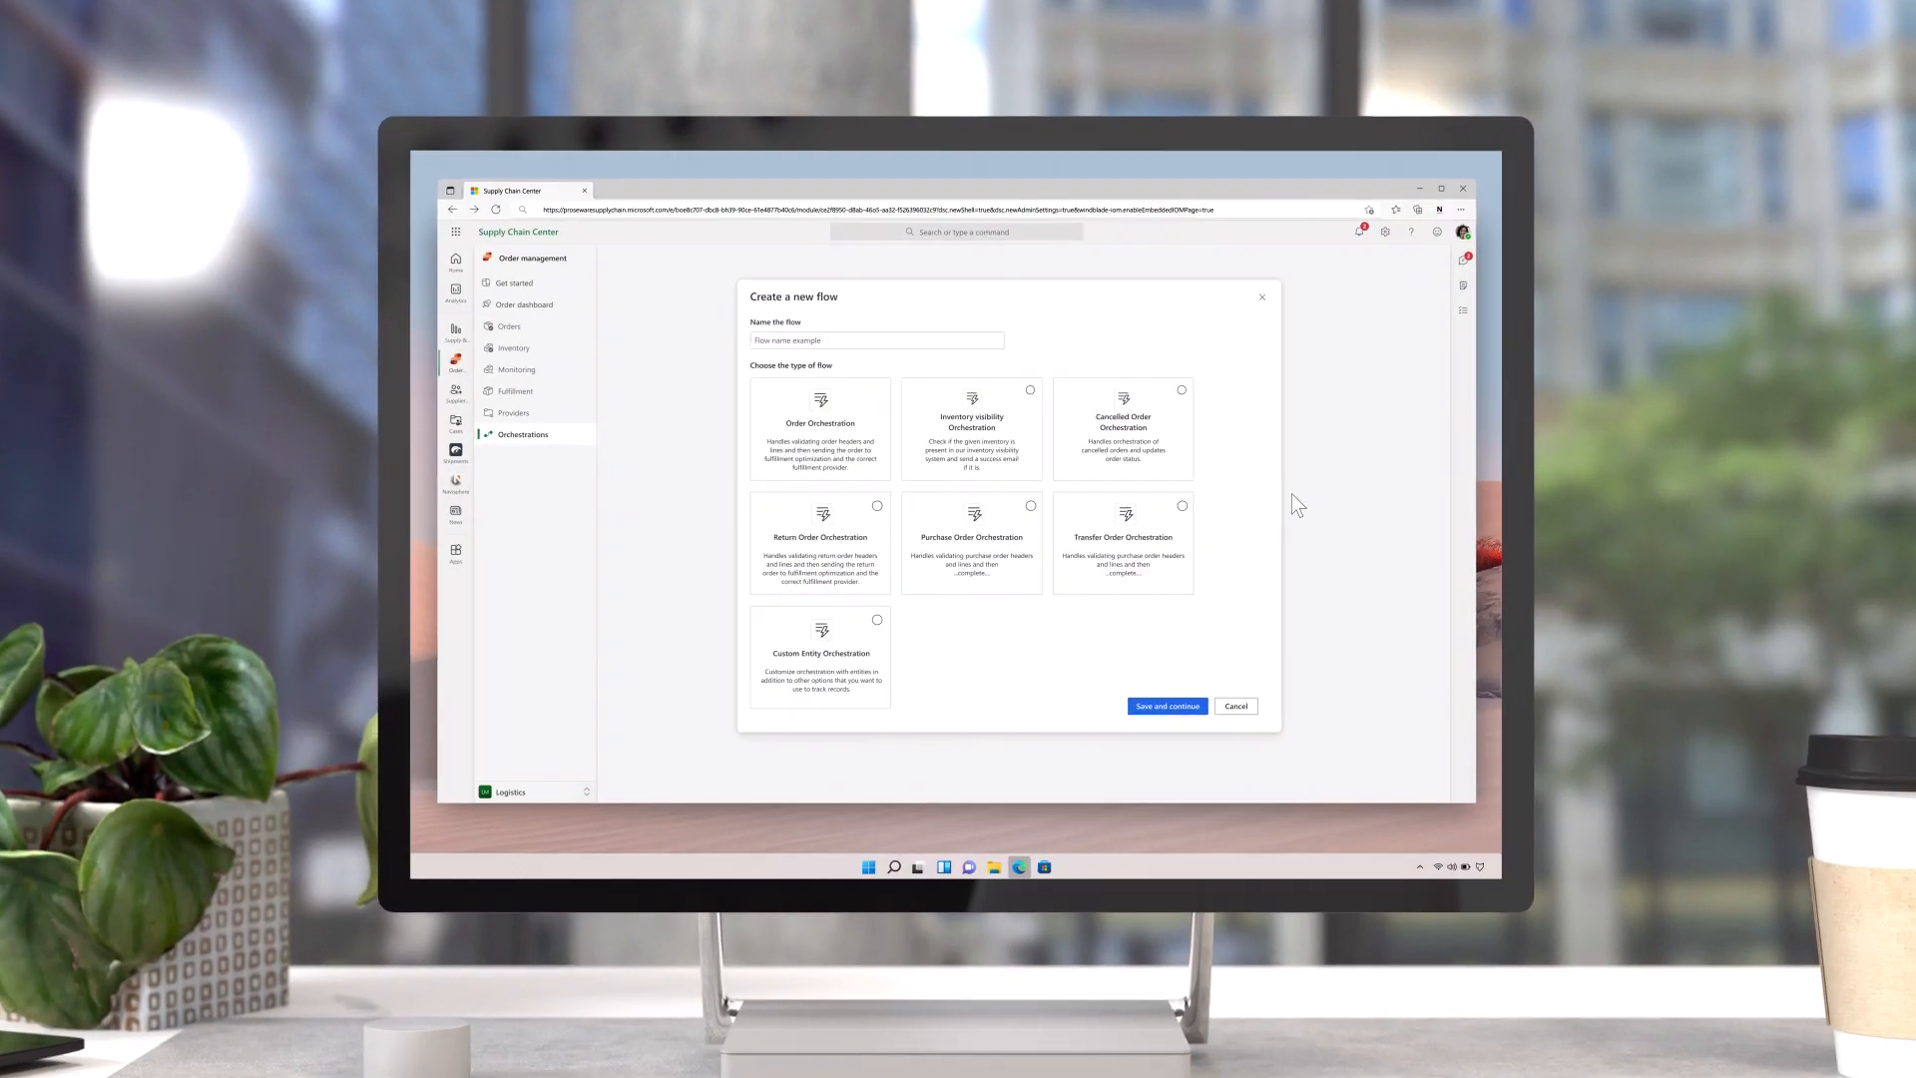
Create a flow of type Purchase Order Orchestration and save it.
click(1441, 189)
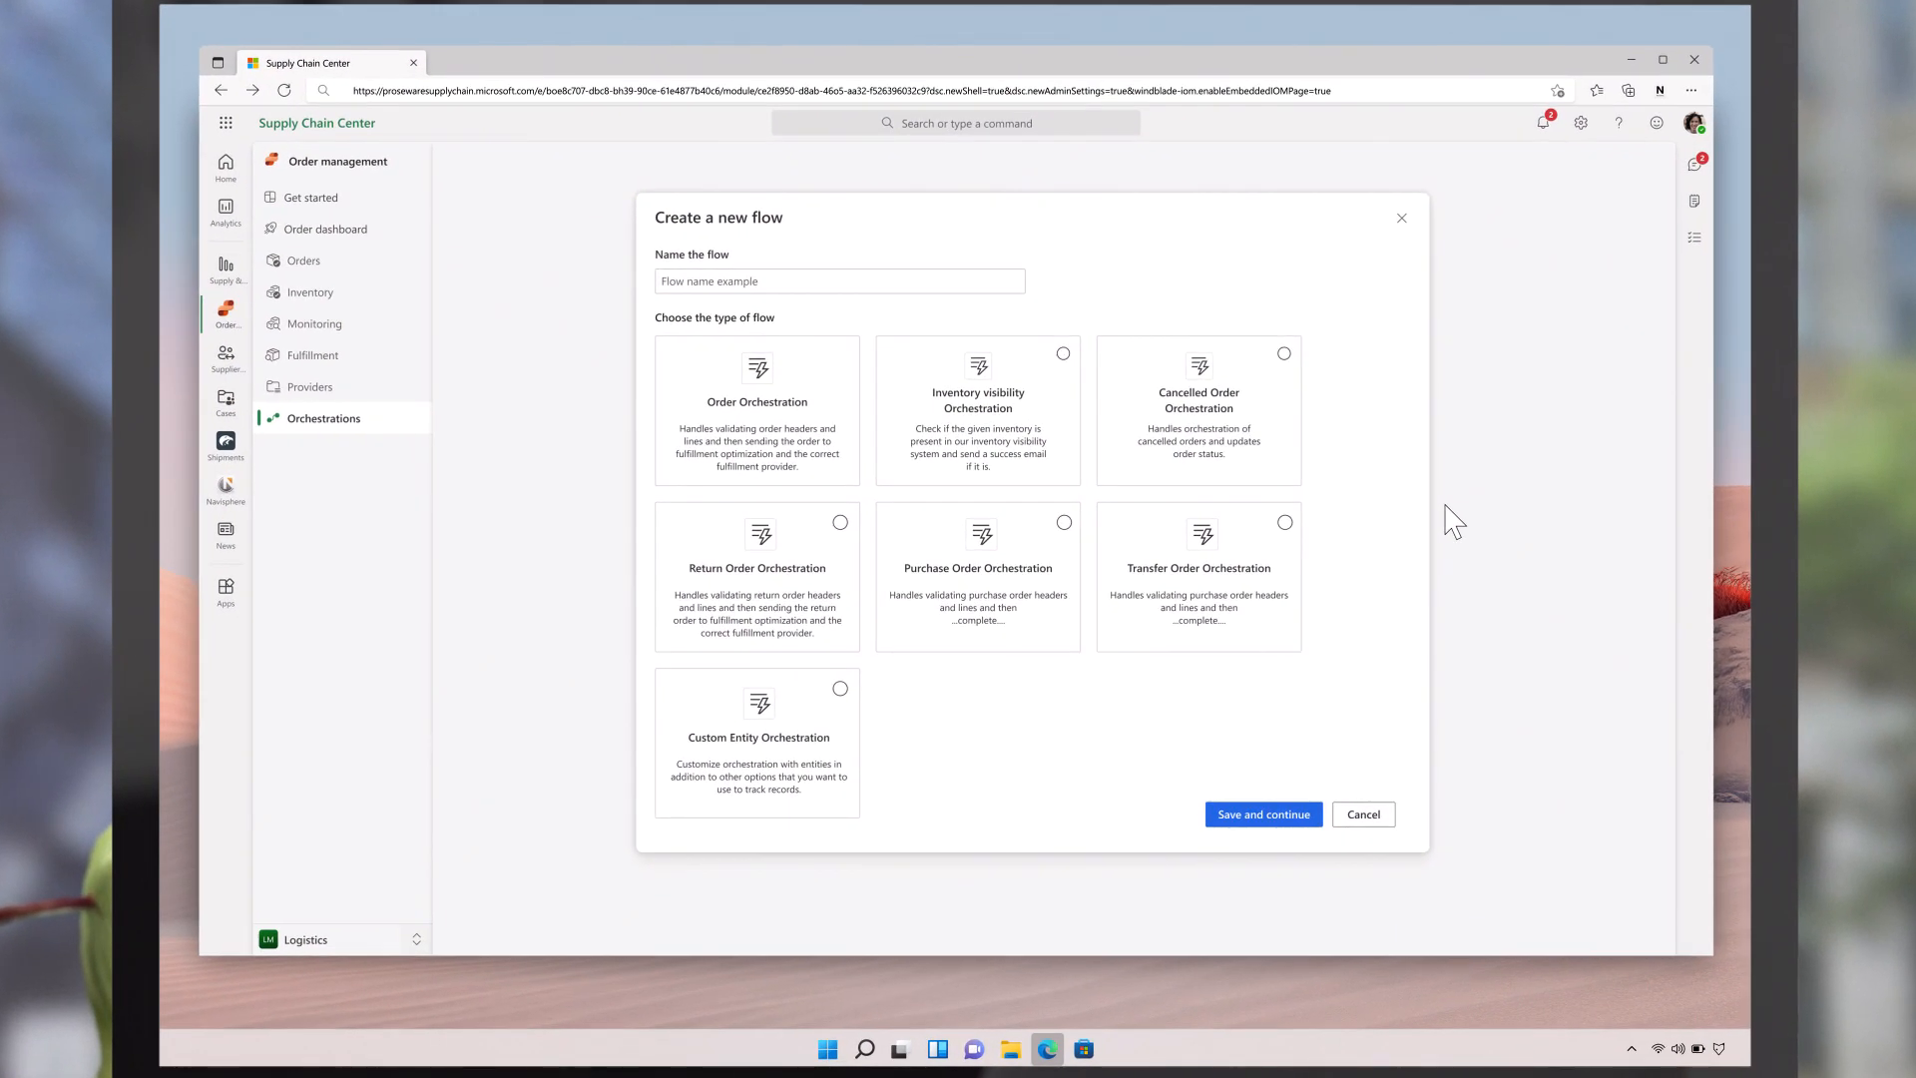
click(1063, 522)
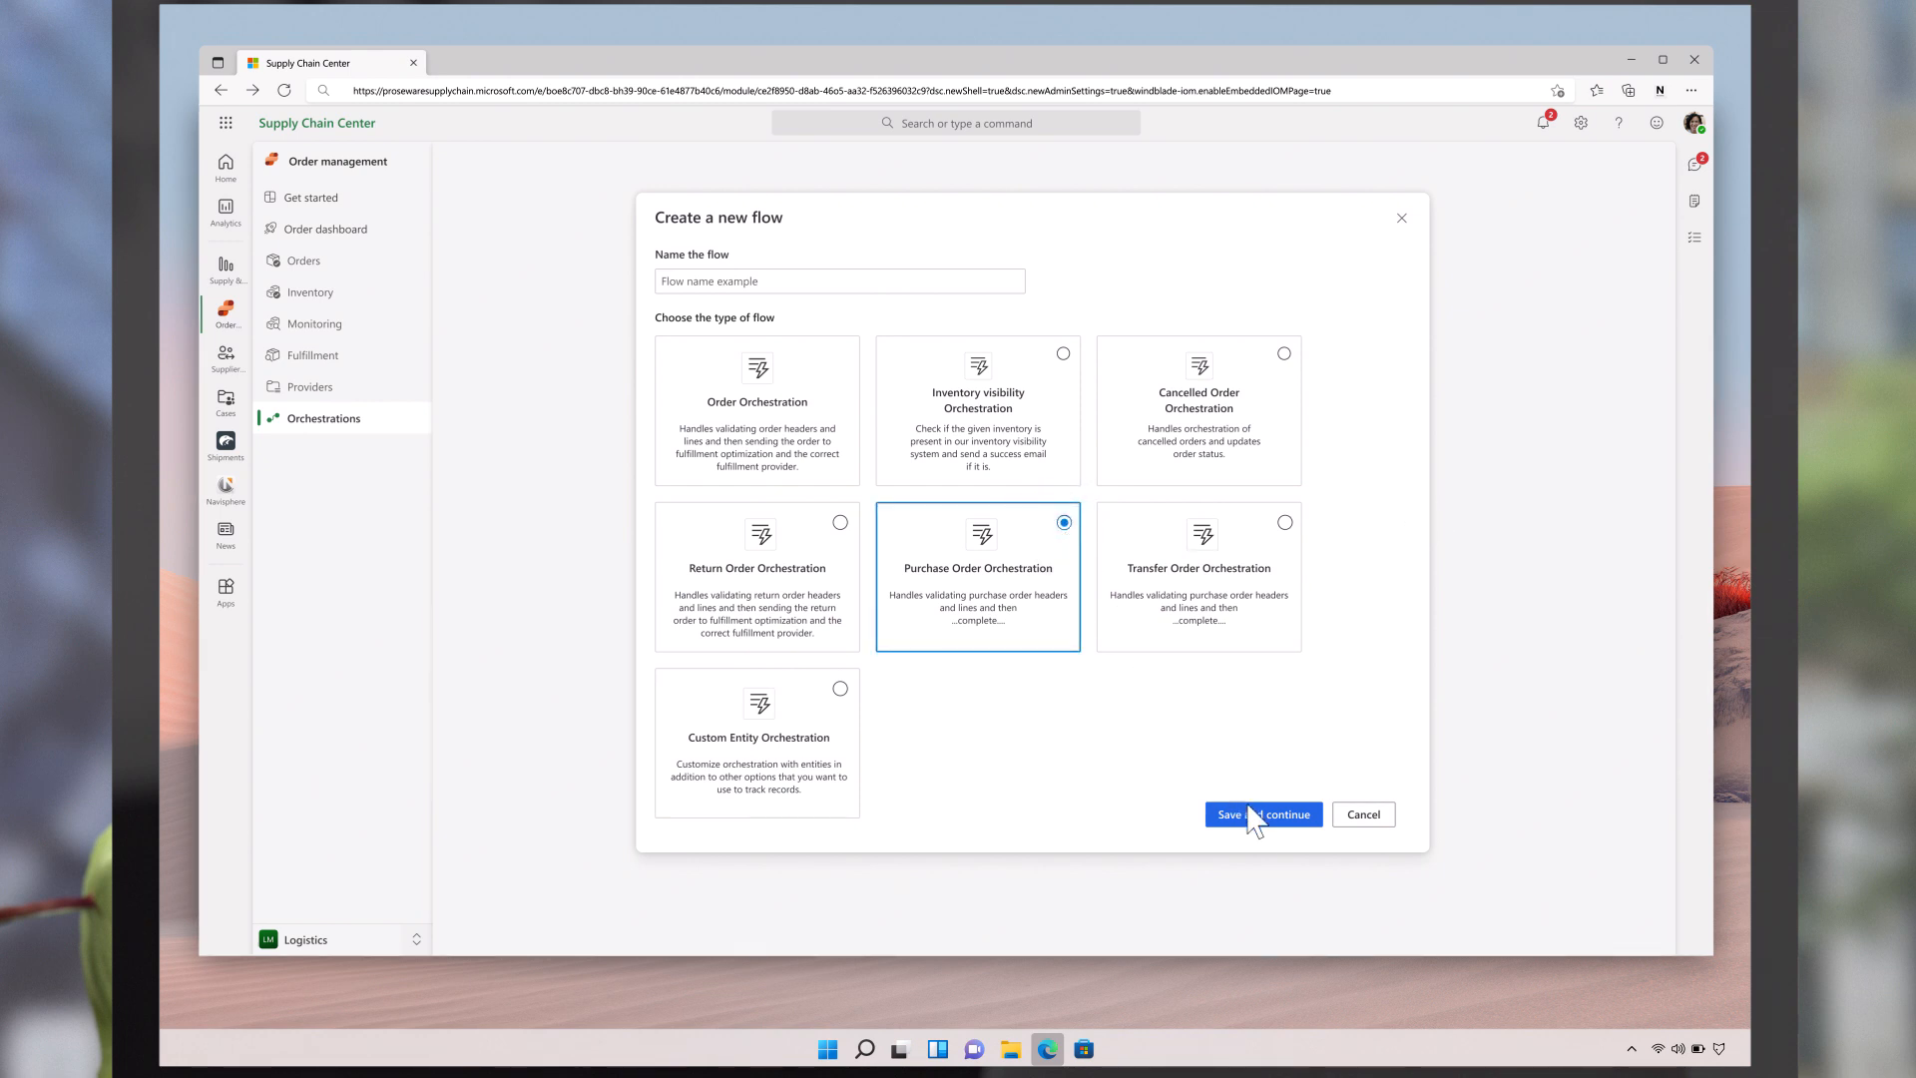
click(1262, 814)
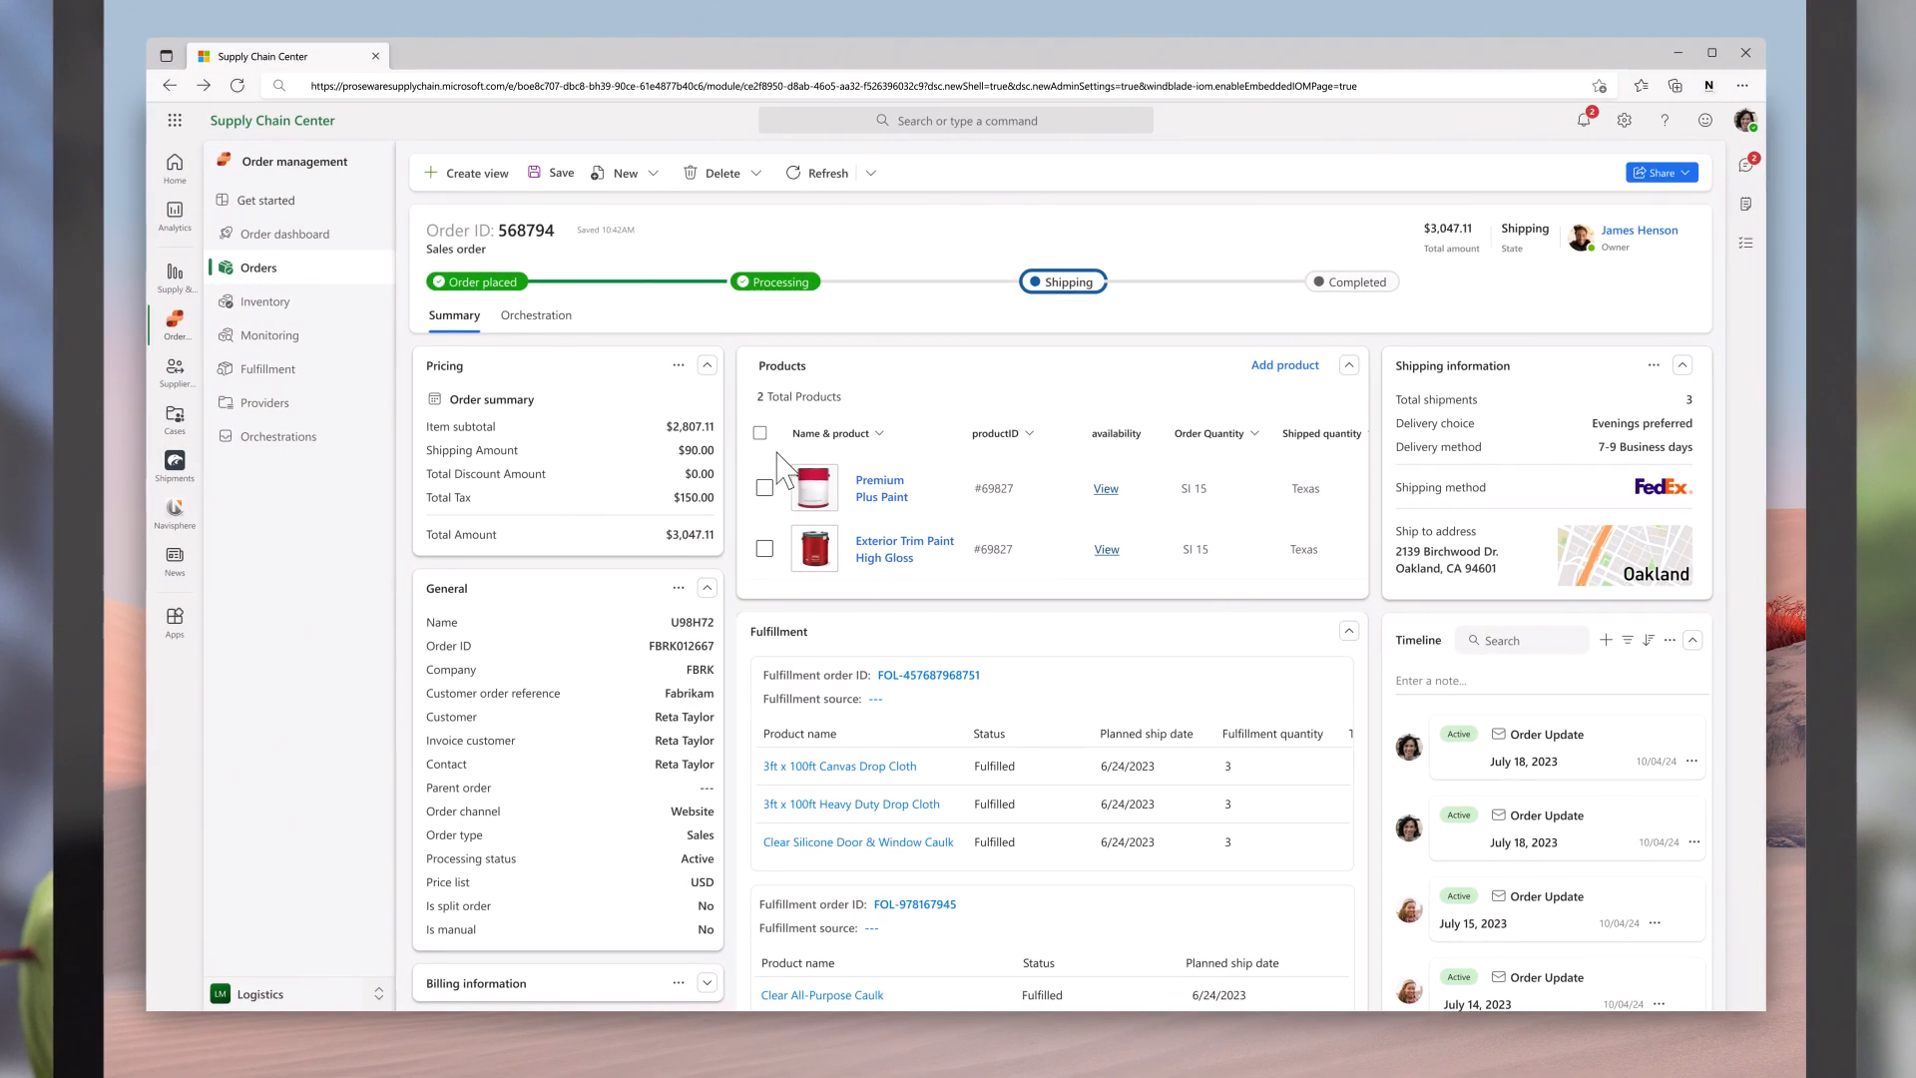
Open sales order 568794's summary of products, fulfillment orders and shipping.
click(1283, 365)
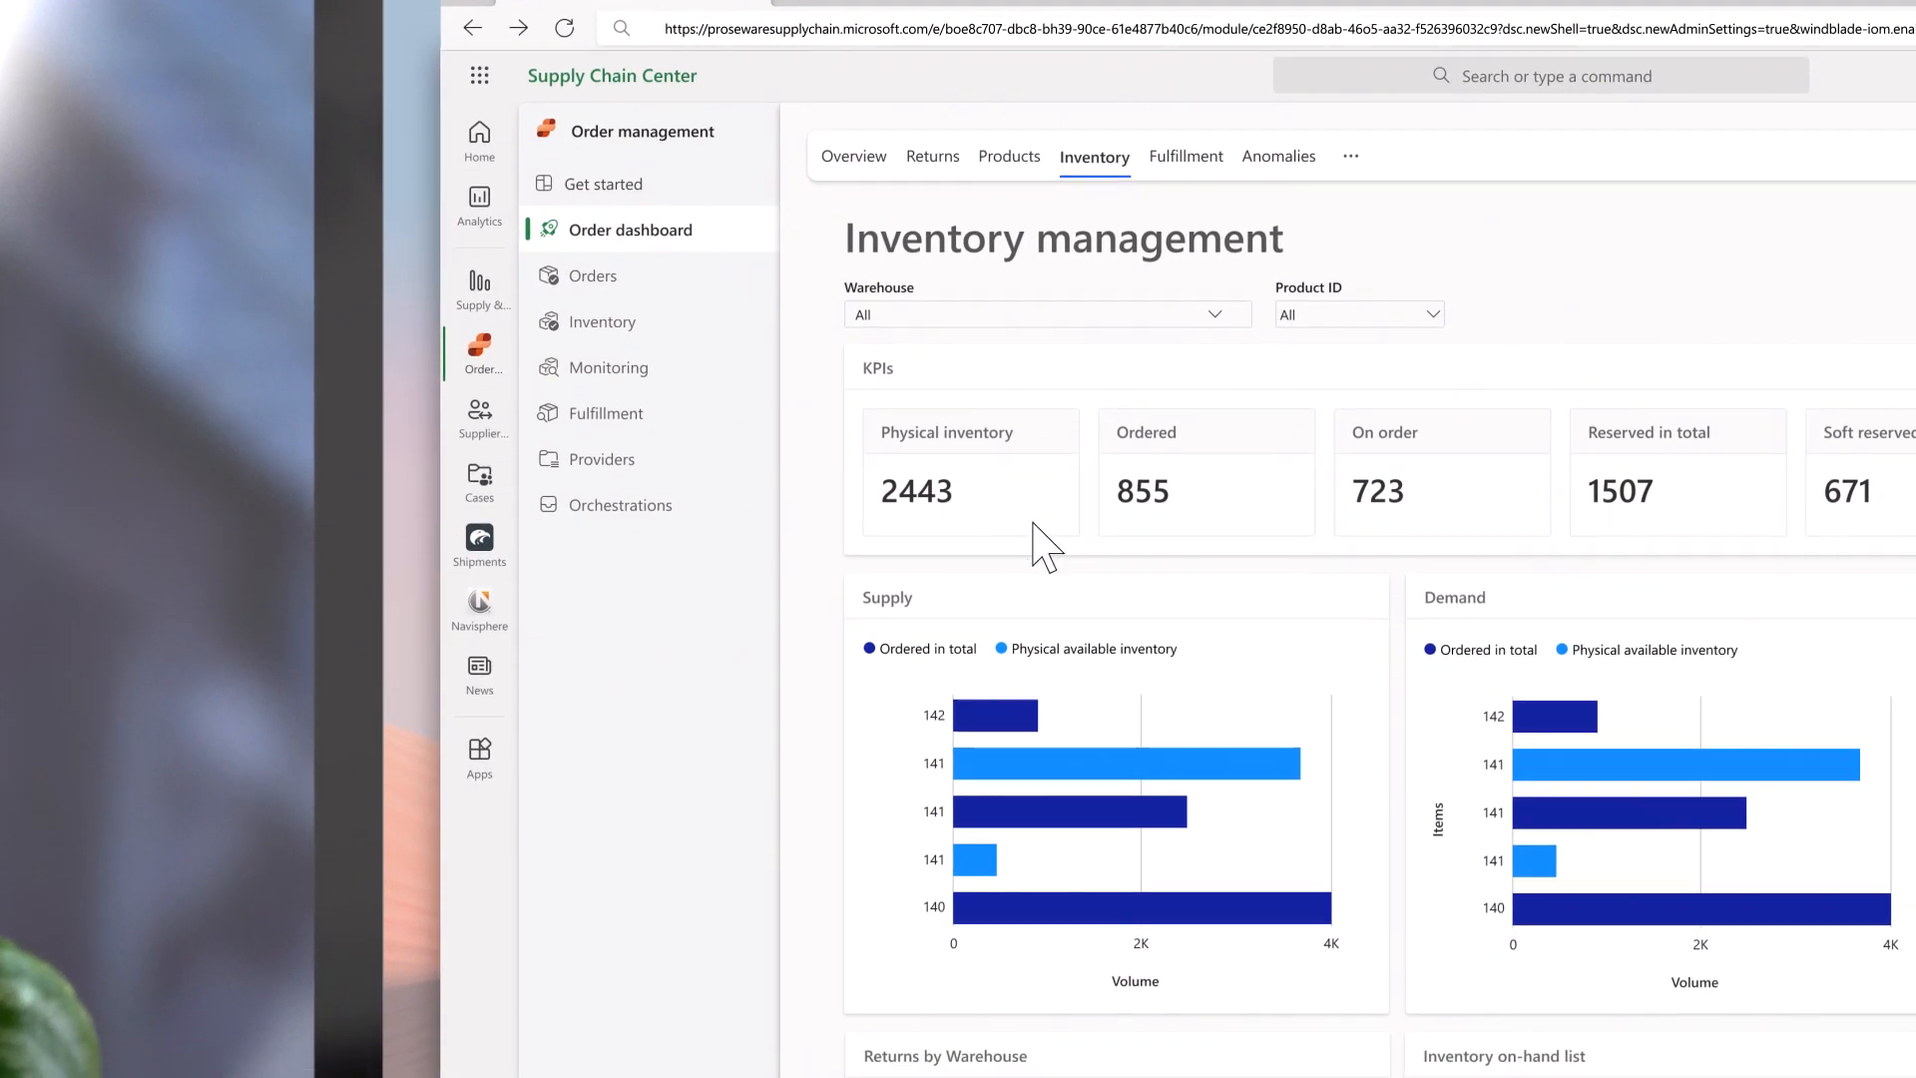
Scroll through the Inventory tab's KPIs and supply and demand charts.
scroll(down, 3)
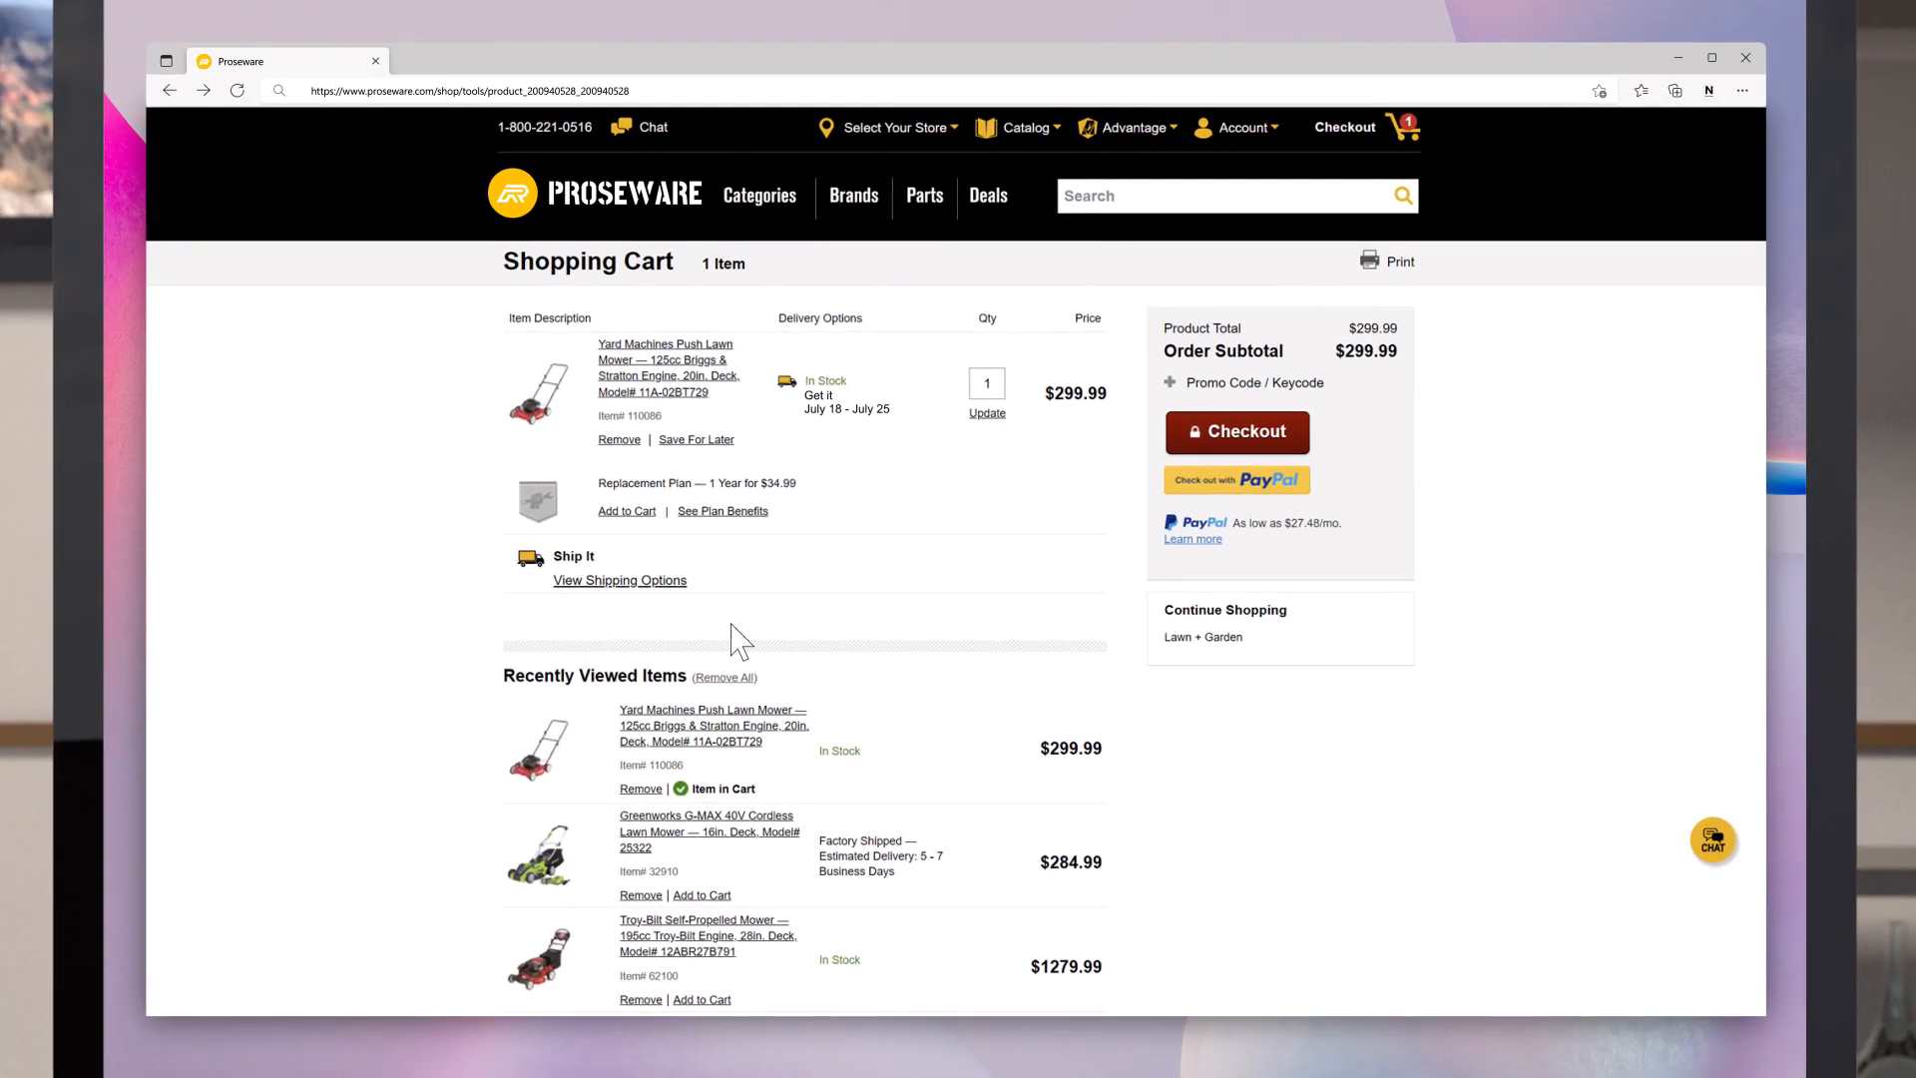
Check out the $299.99 push lawn mower and choose a shipping option.
click(620, 579)
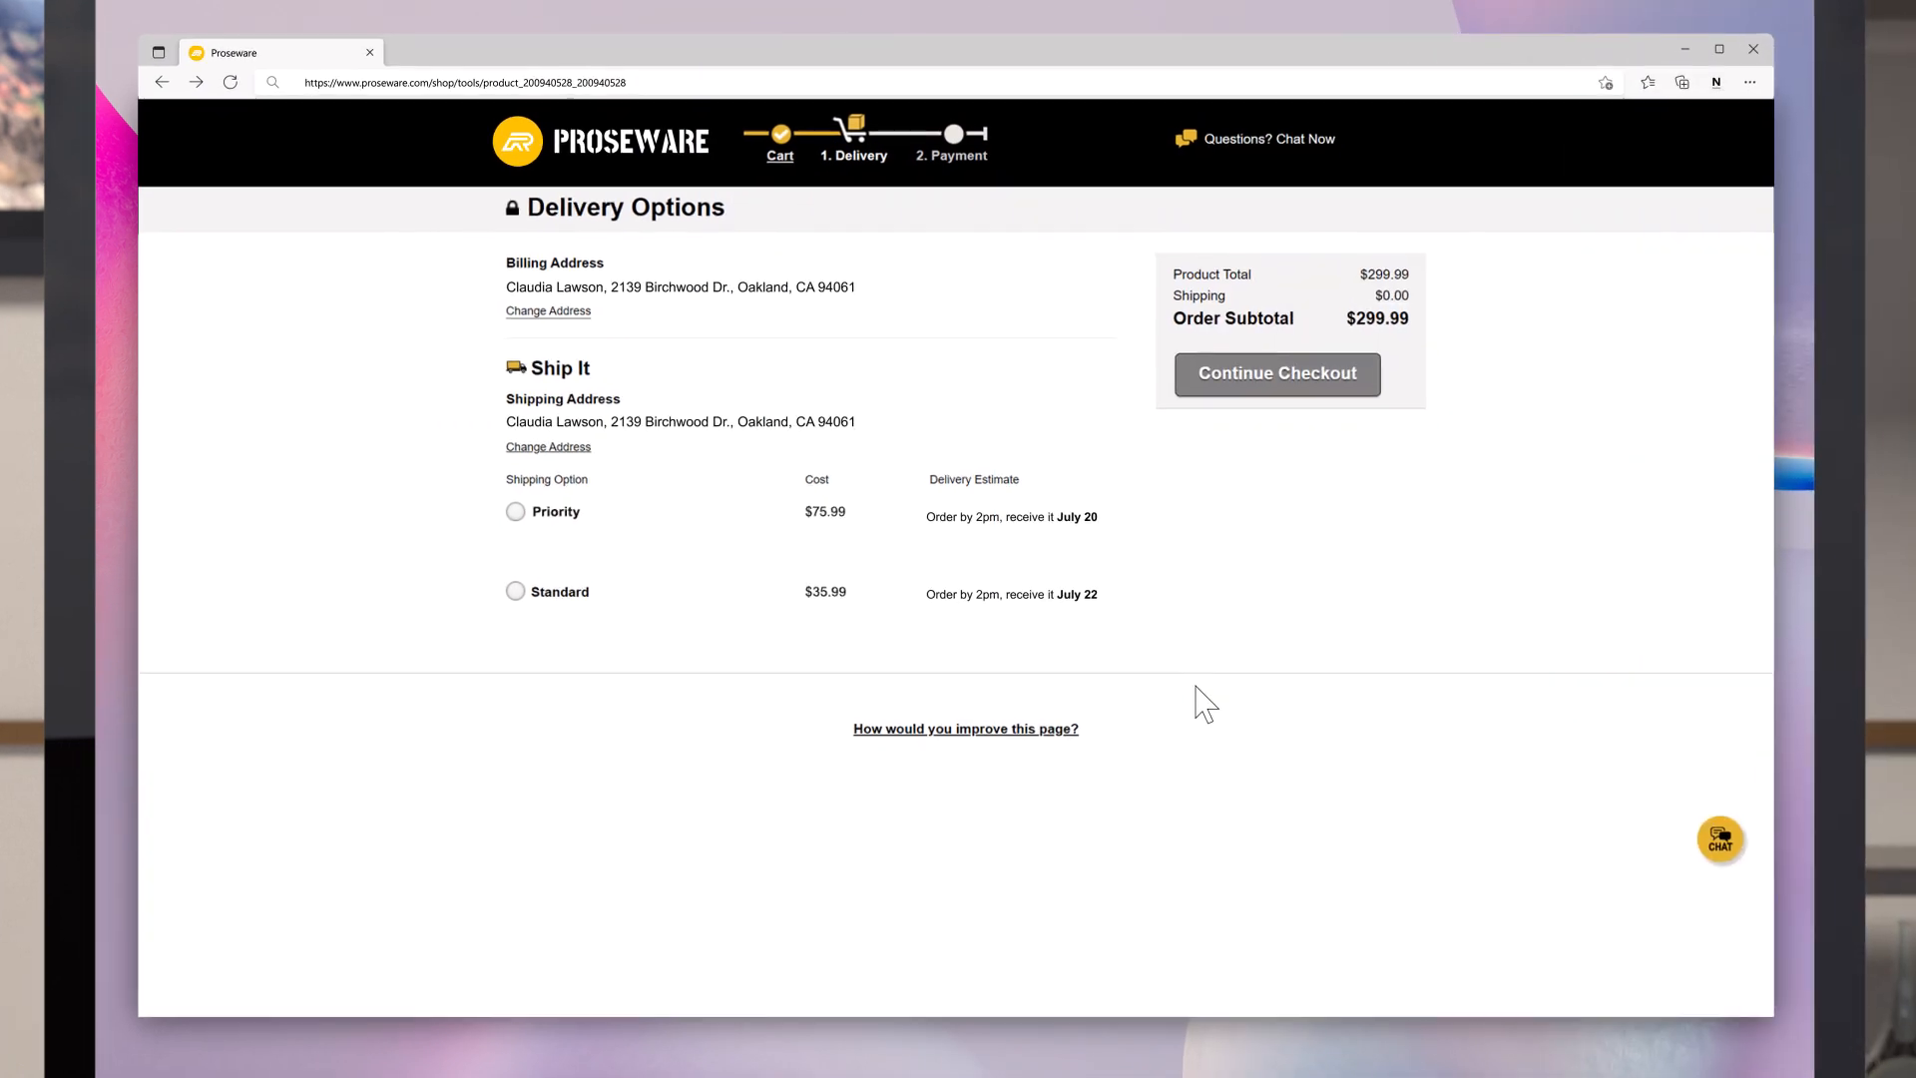
click(515, 511)
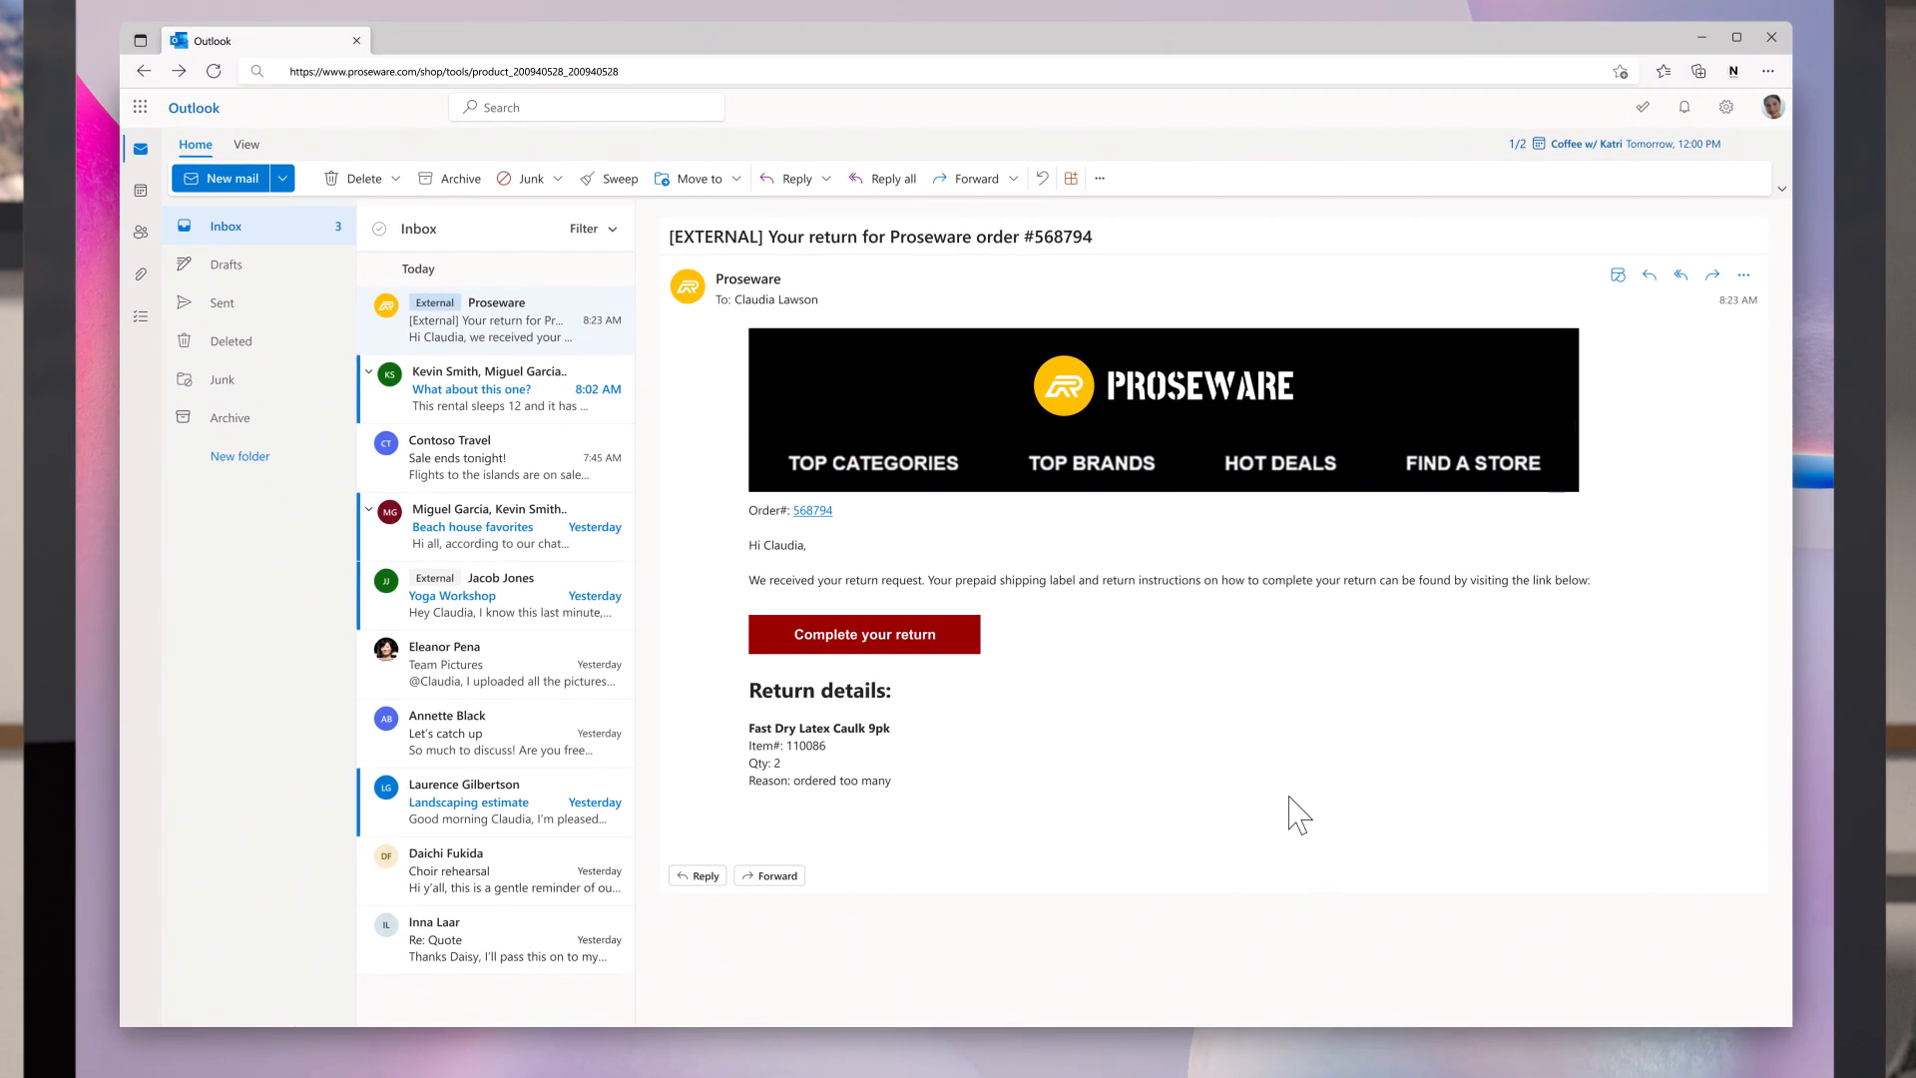
mouse_move(1064, 729)
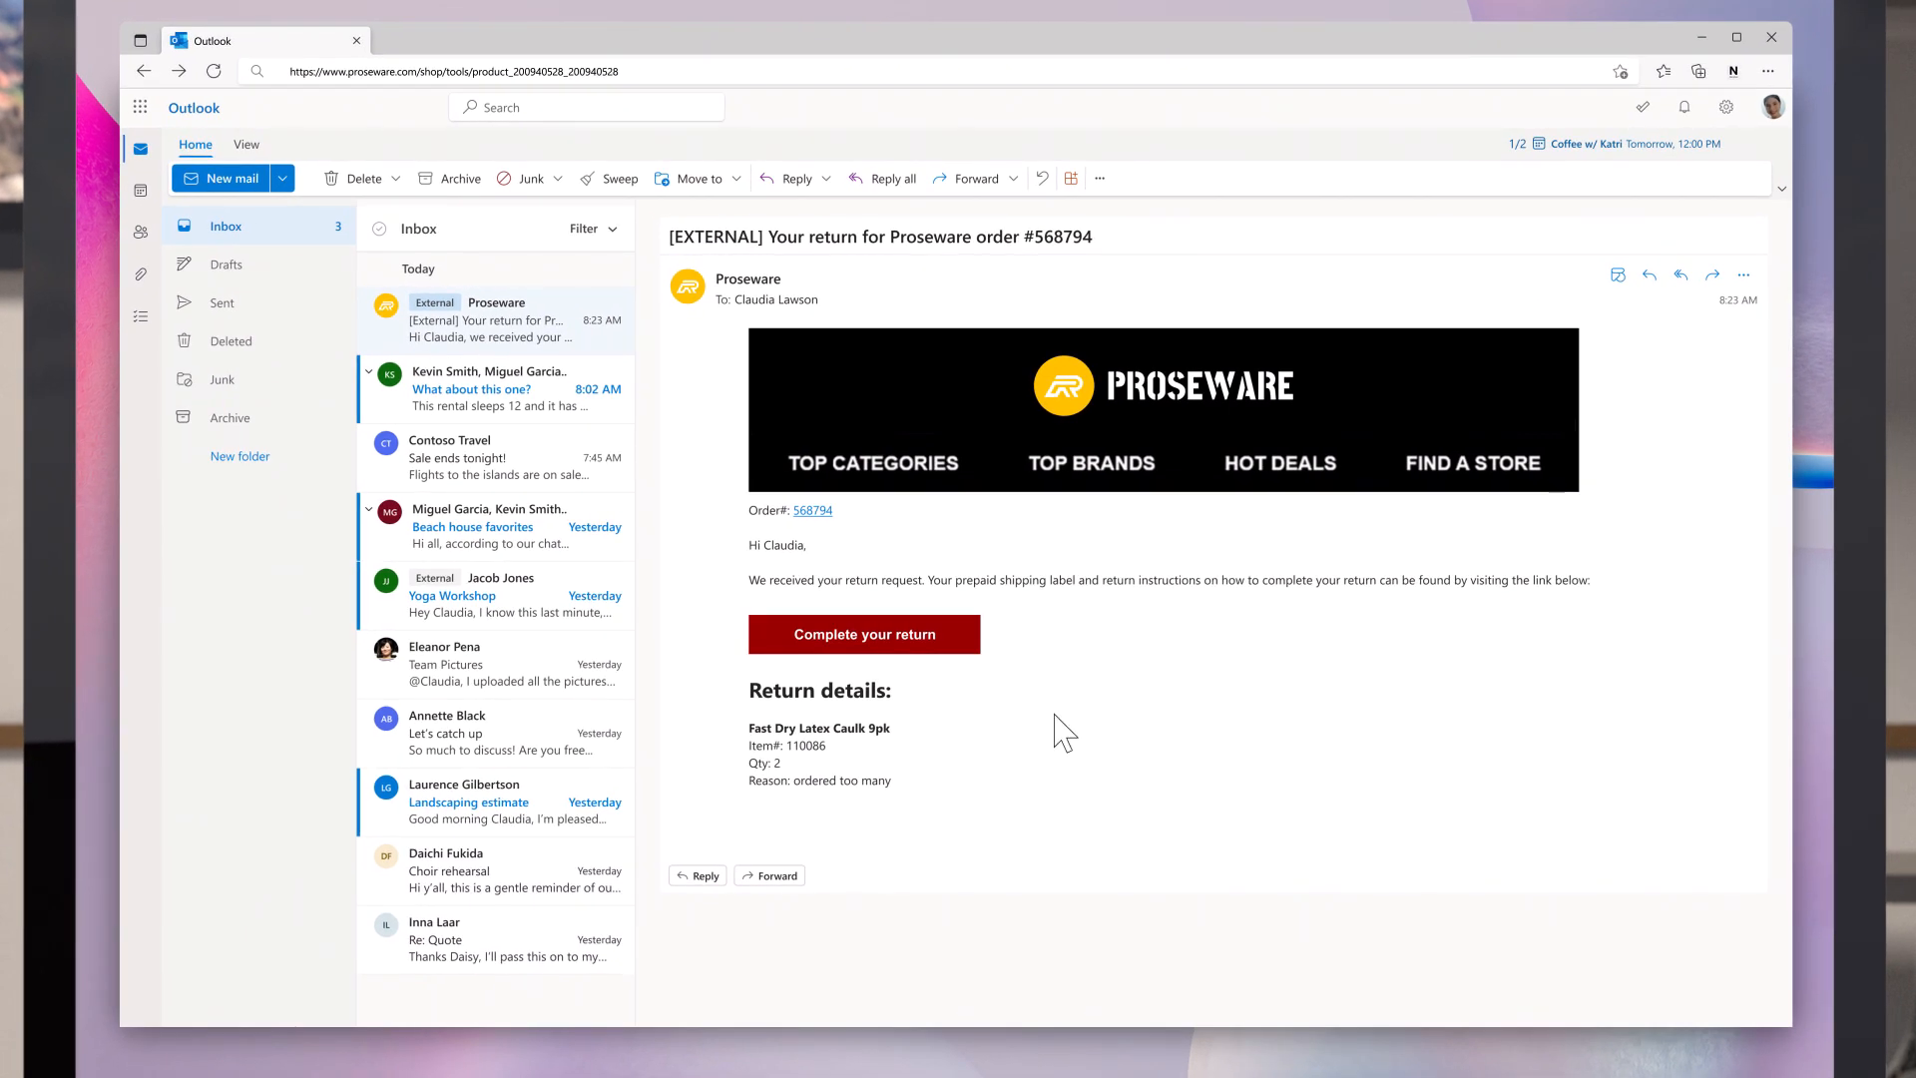
Open the Proseware return confirmation email for order 568794 and view its return details.
click(864, 634)
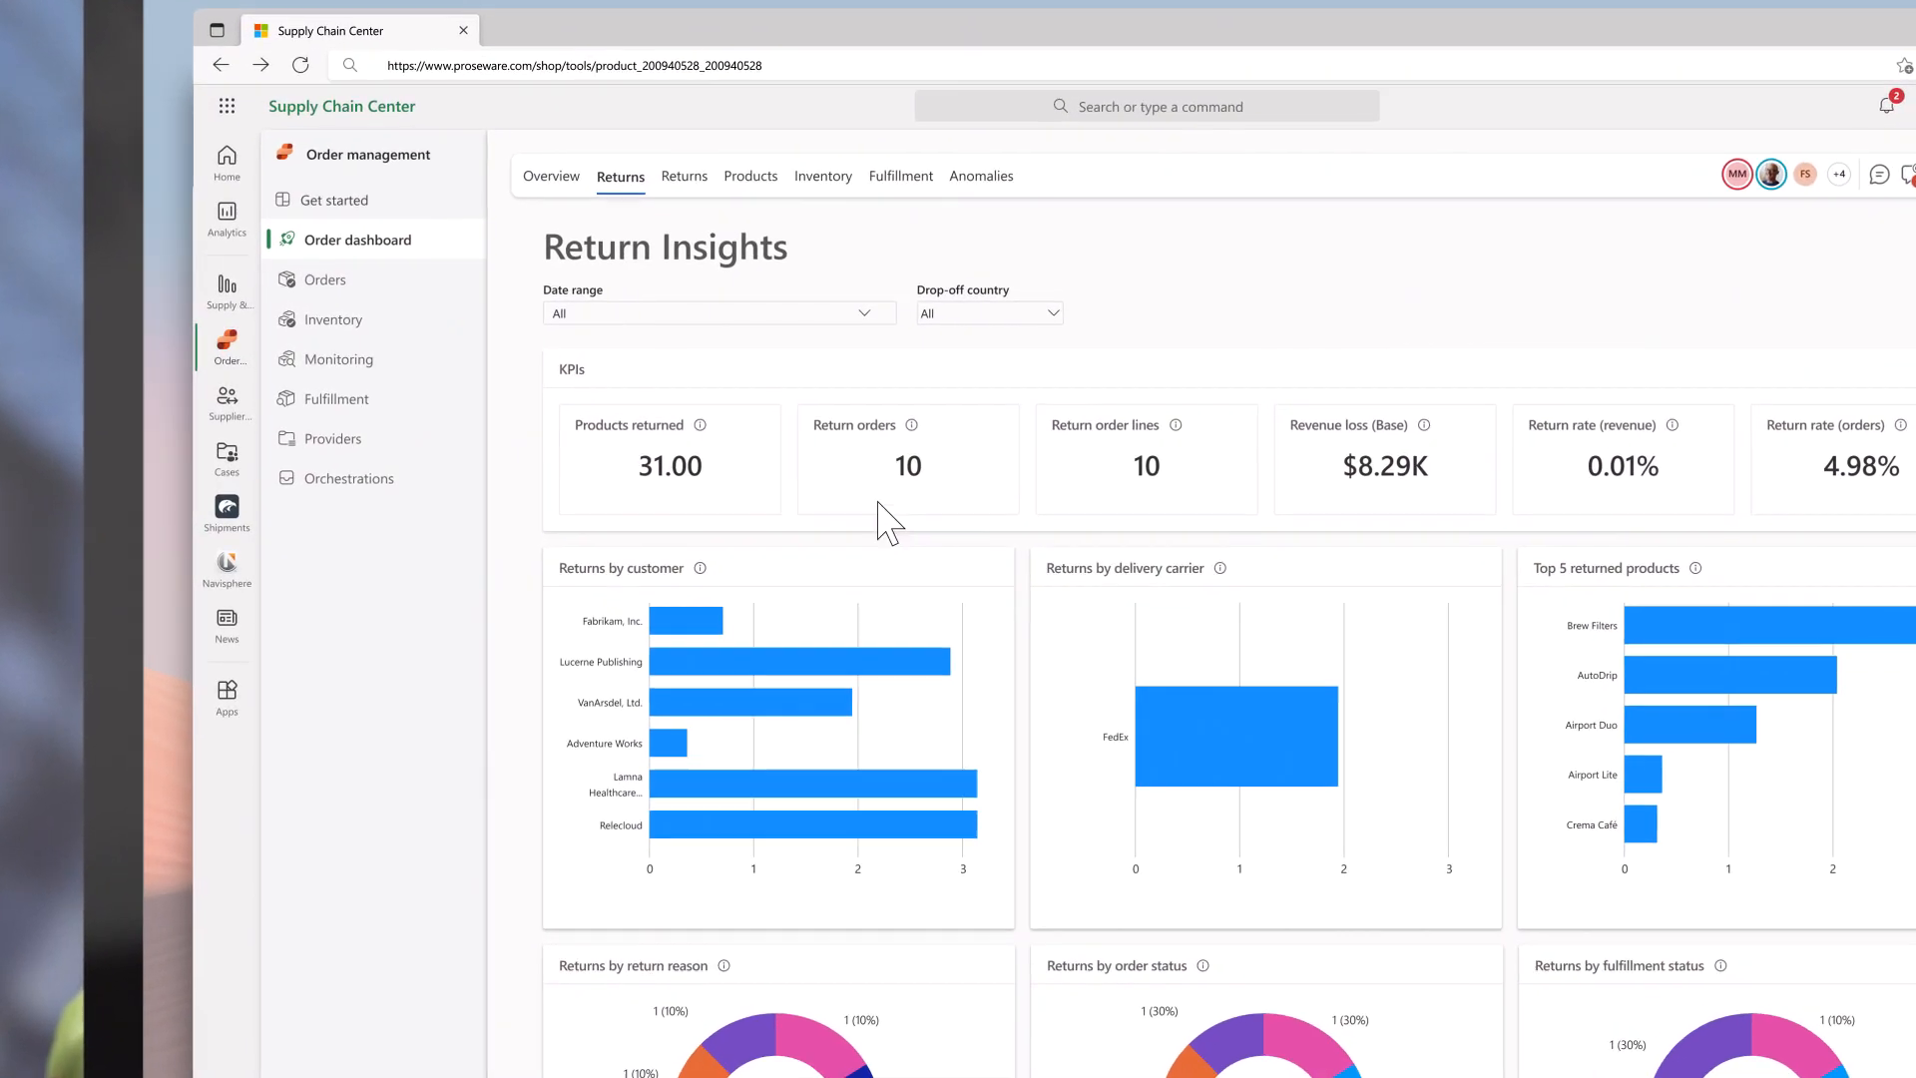
Scroll the Return Insights dashboard to see breakdowns by reason, order status and fulfillment status.
scroll(down, 3)
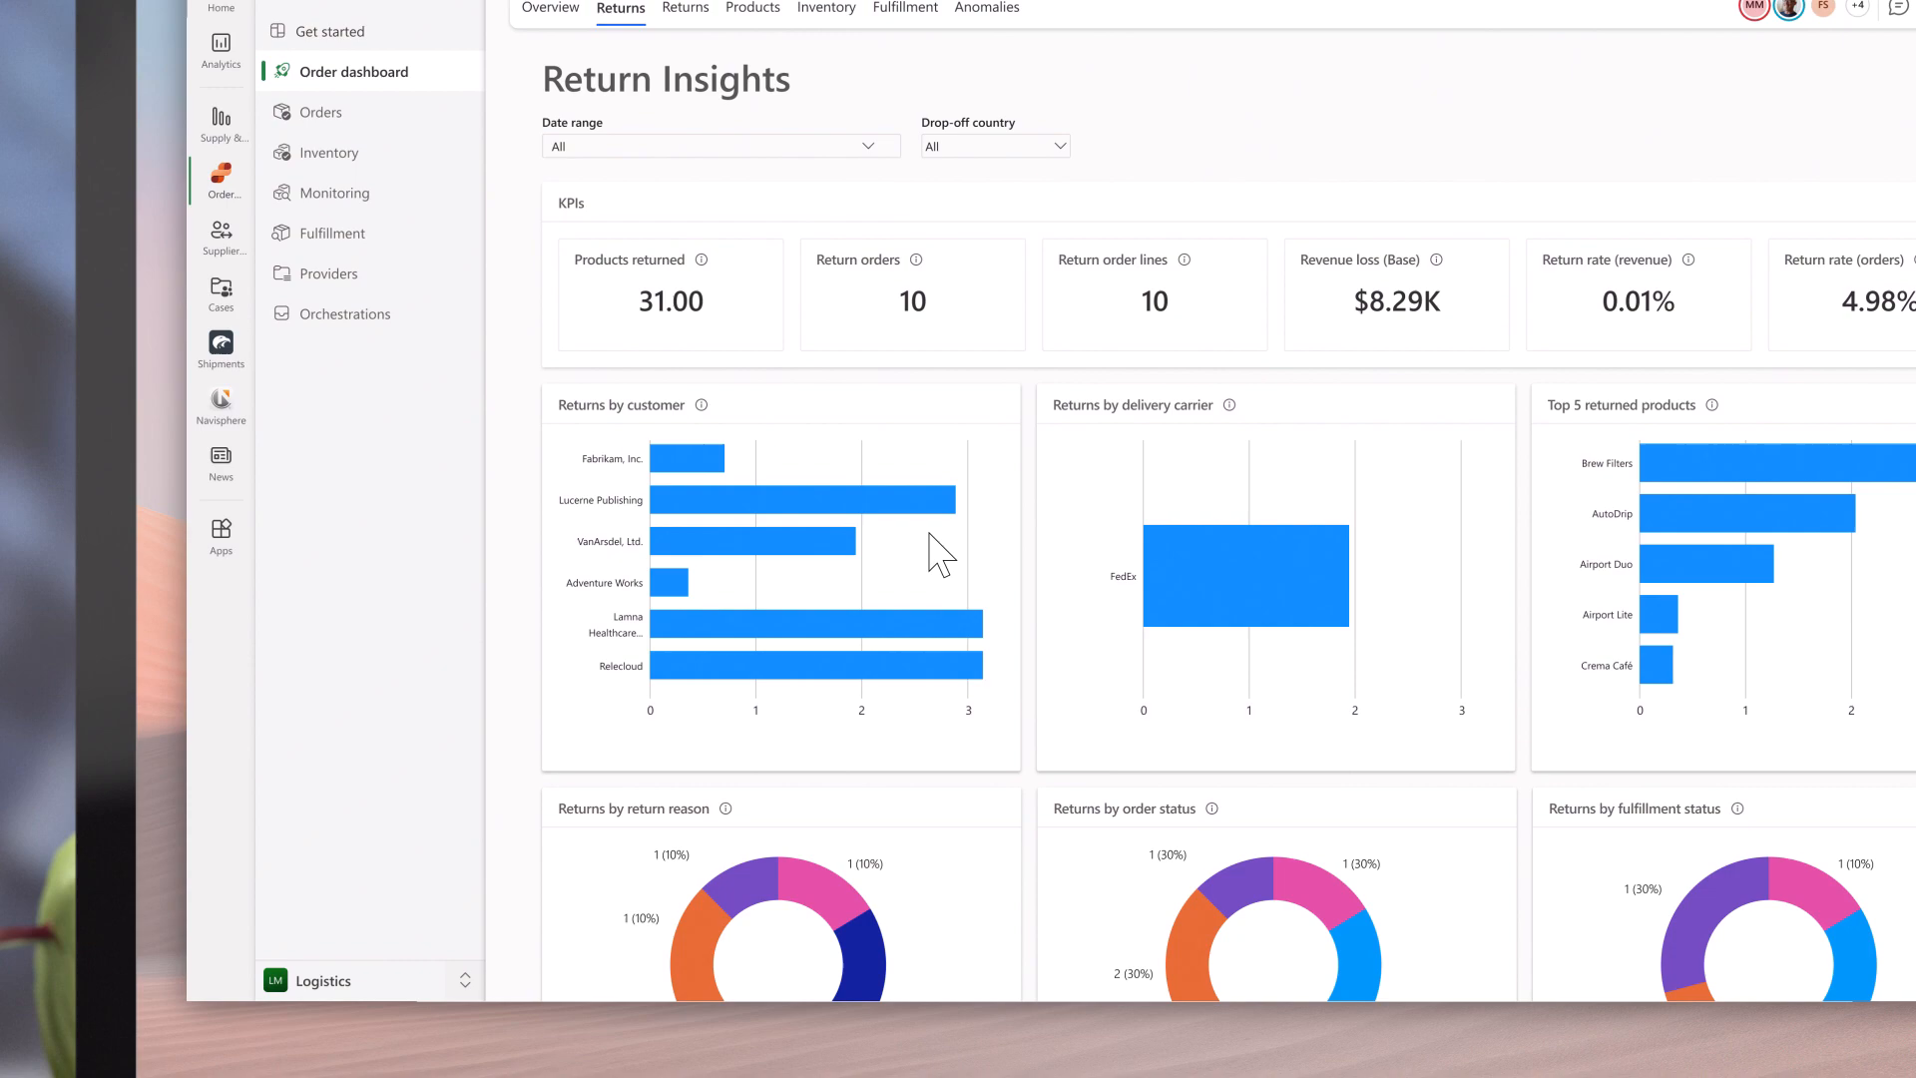